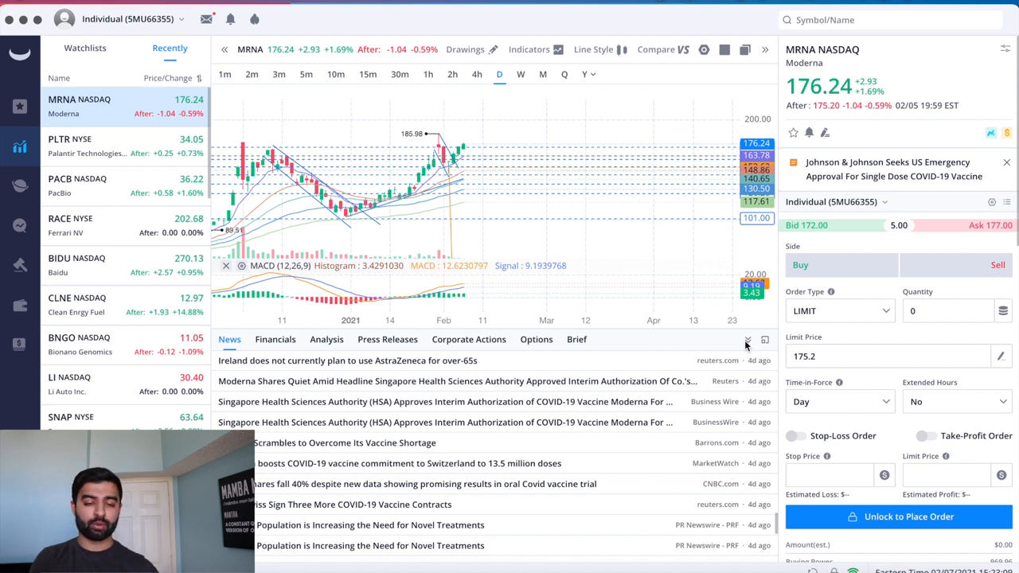
{"action": "mouse_move", "coordinate": [419, 166]}
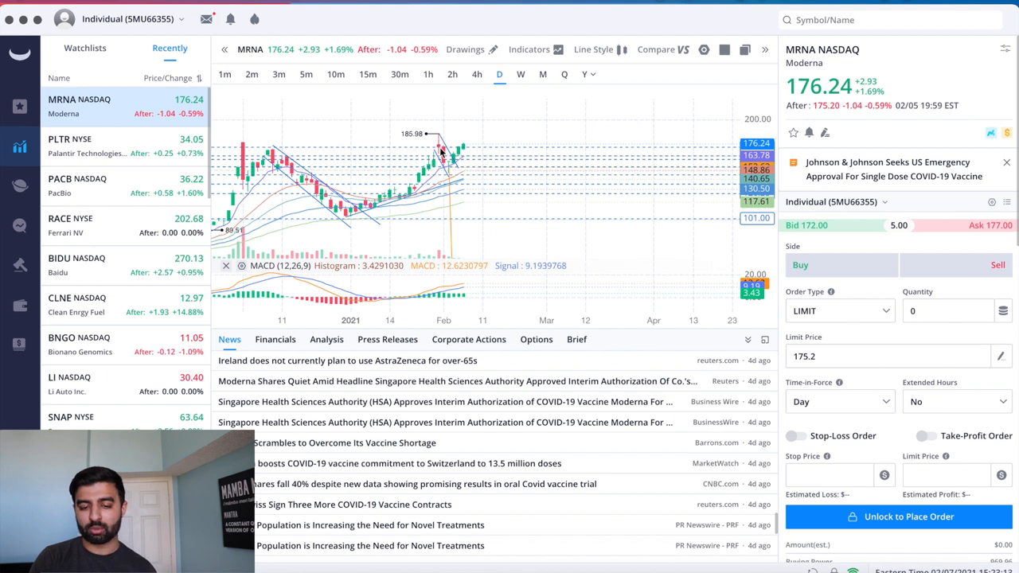
{"action": "mouse_move", "coordinate": [470, 151]}
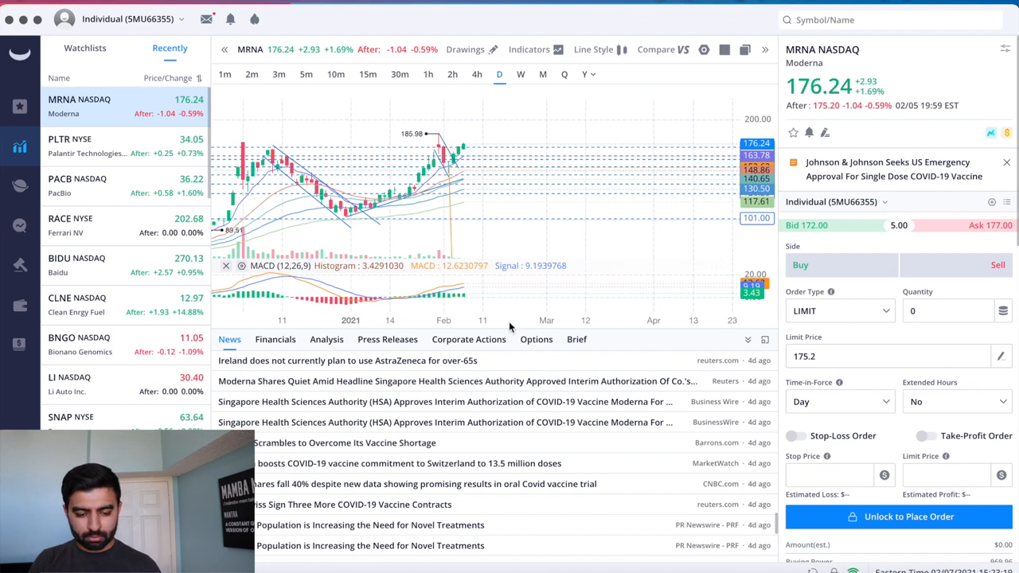
{"action": "mouse_move", "coordinate": [532, 475]}
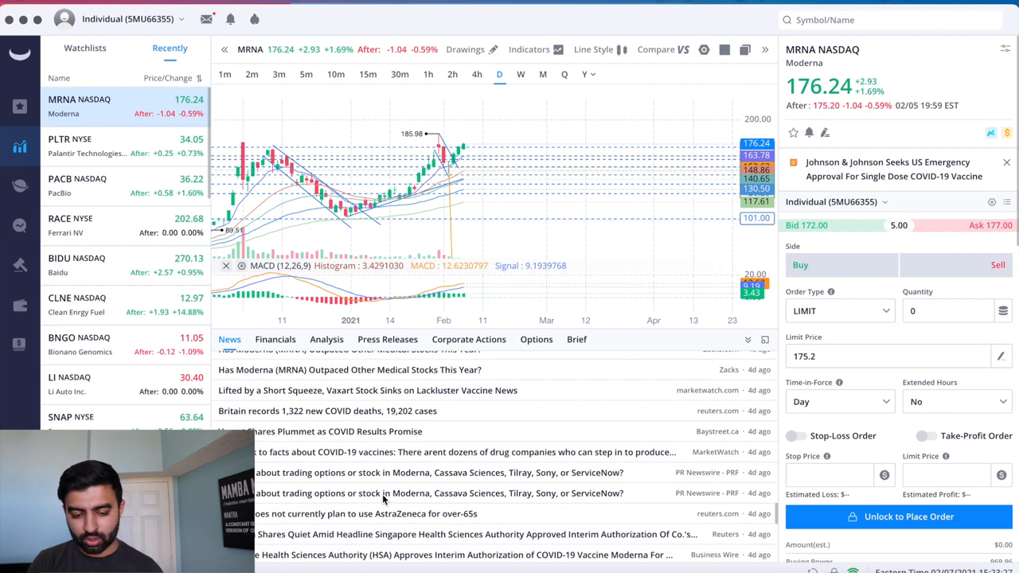
Scroll through the Reuters S.Korea–Moderna vaccine factory article to its end, marking a closing passage
{"action": "scroll", "scroll_direction": "down", "scroll_amount": 3}
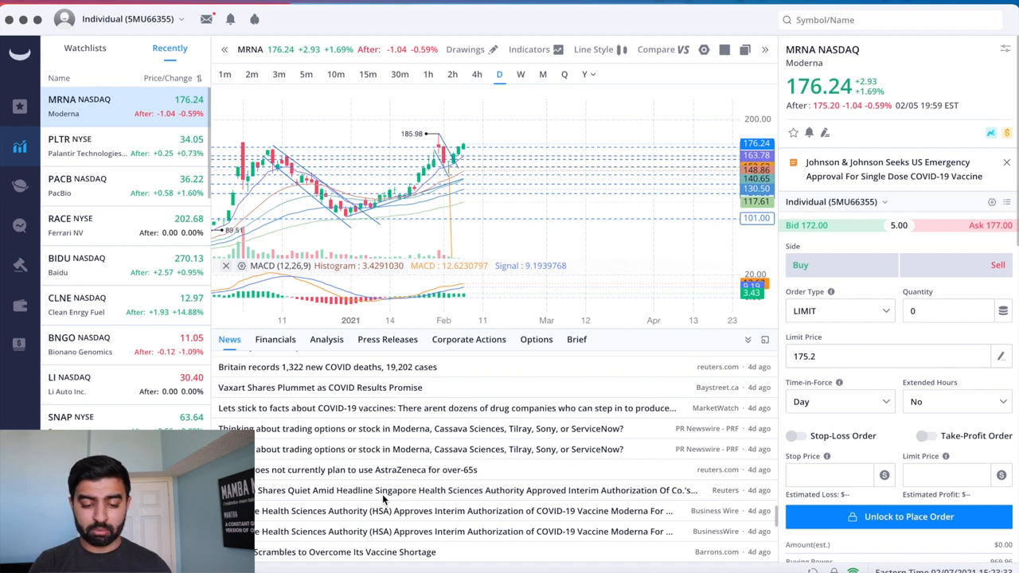
{"action": "scroll", "scroll_direction": "down", "scroll_amount": 3}
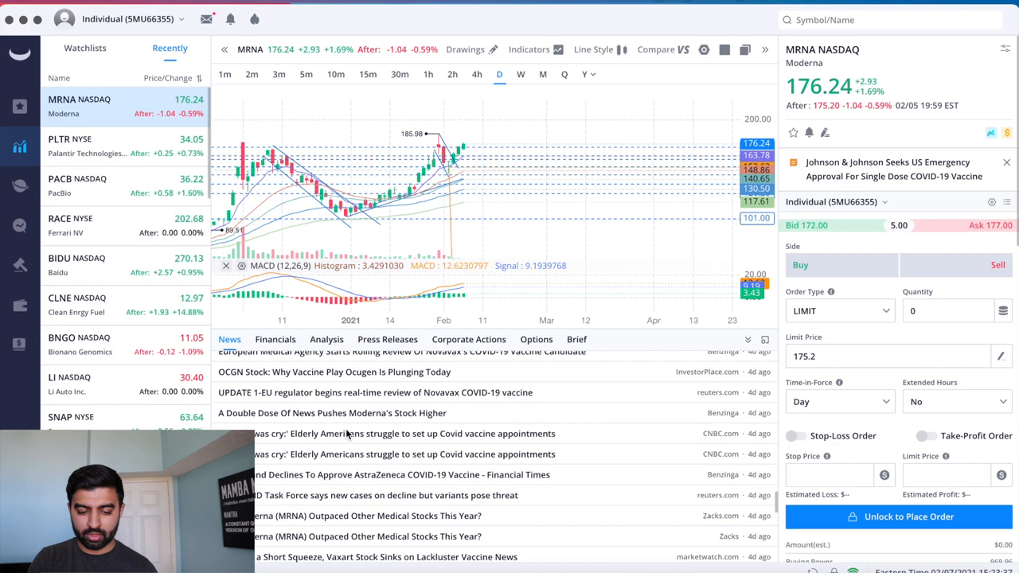
{"action": "scroll", "scroll_direction": "down", "scroll_amount": 3}
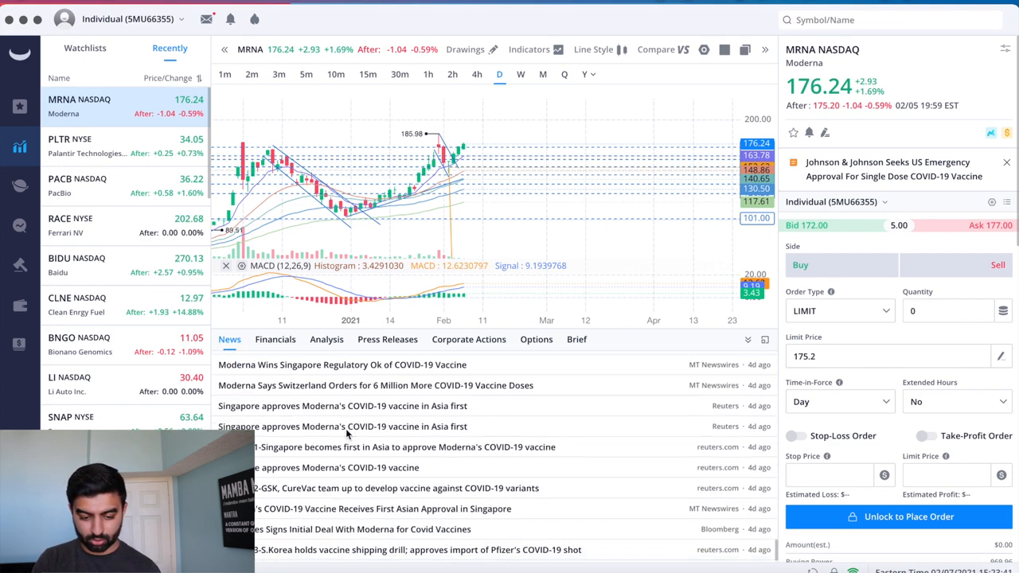
{"action": "scroll", "scroll_direction": "down", "scroll_amount": 3}
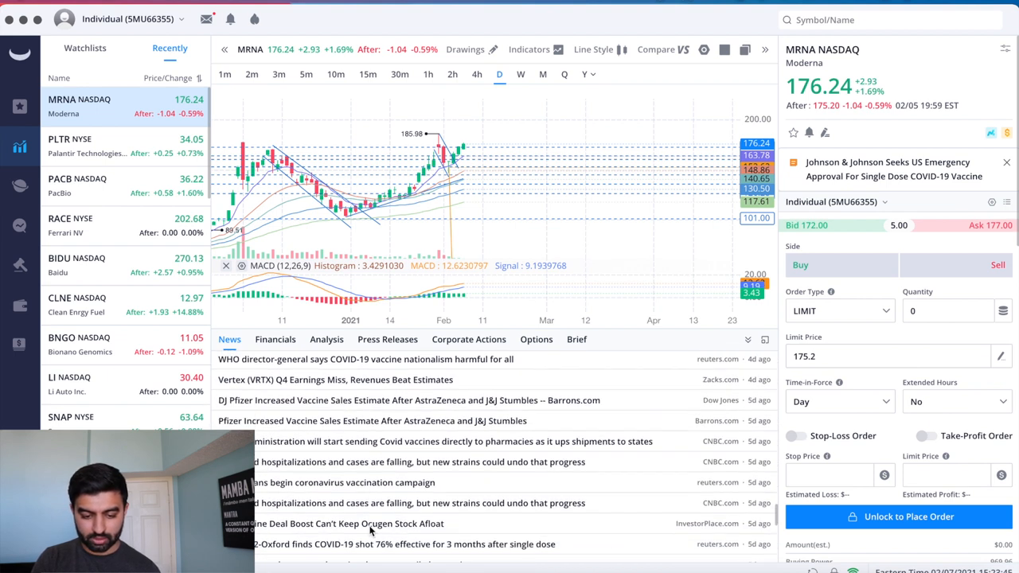
{"action": "scroll", "scroll_direction": "down", "scroll_amount": 3}
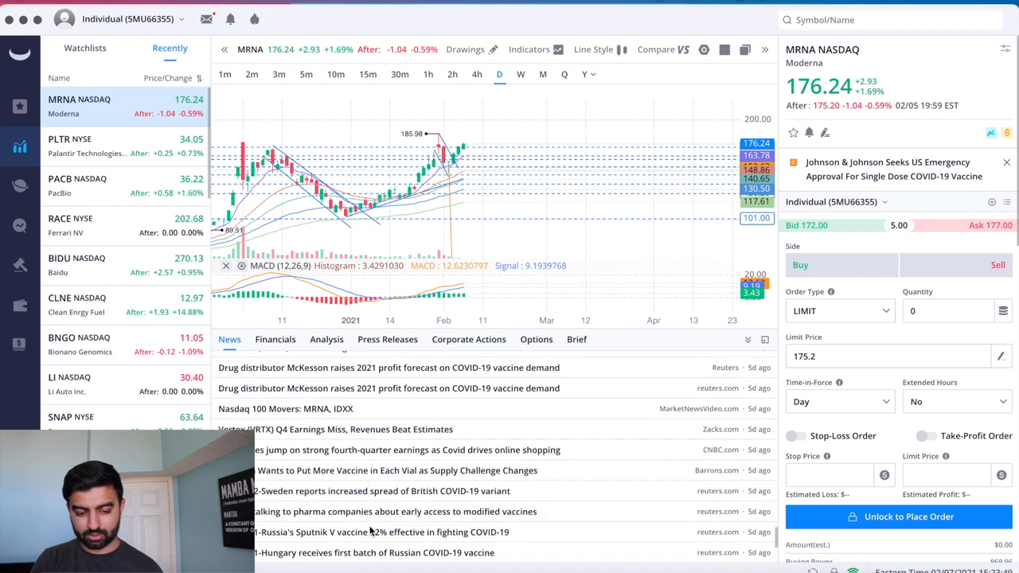
{"action": "scroll", "scroll_direction": "down", "scroll_amount": 3}
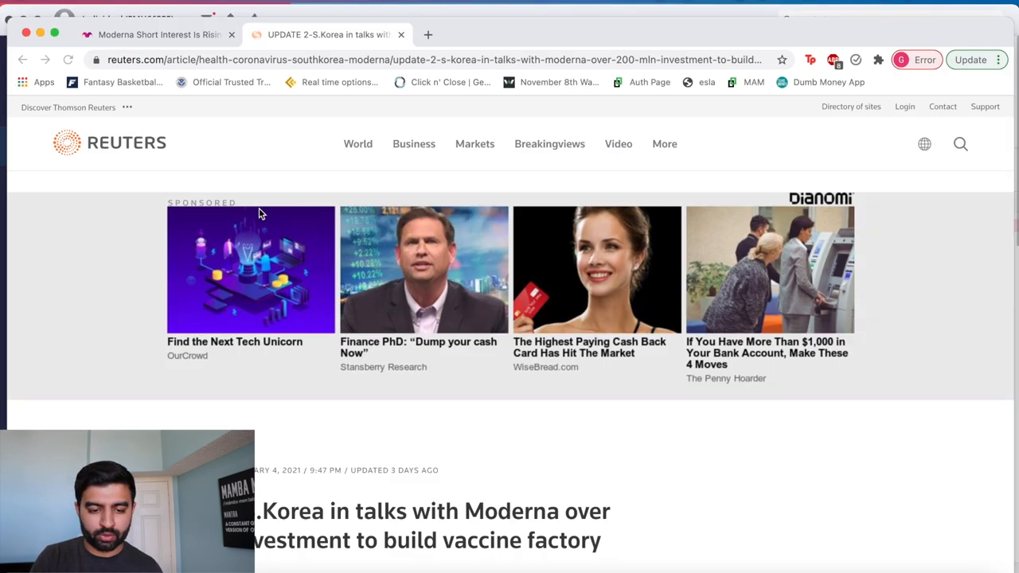
{"action": "scroll", "scroll_direction": "down", "scroll_amount": 3}
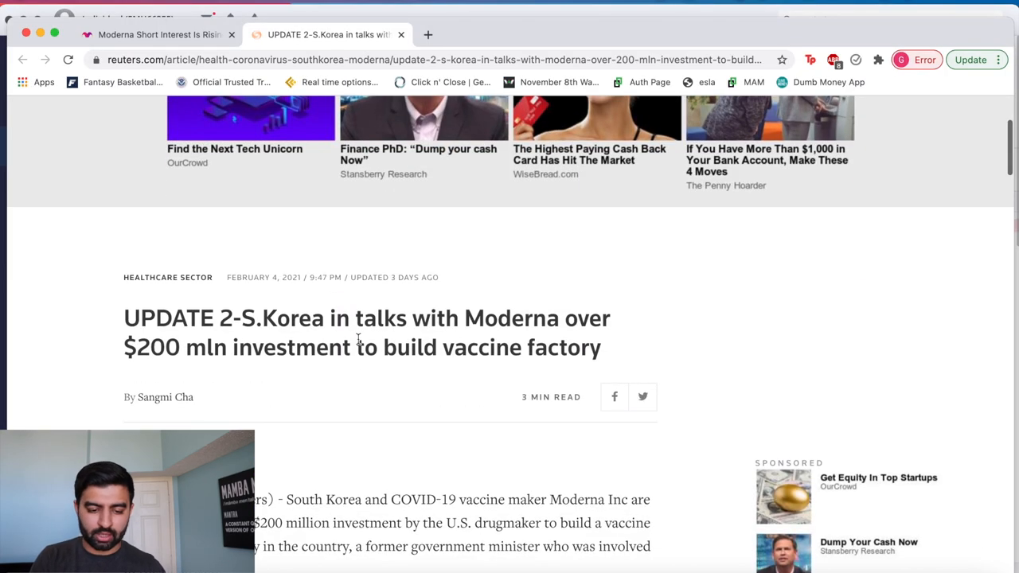
{"action": "mouse_move", "coordinate": [304, 479]}
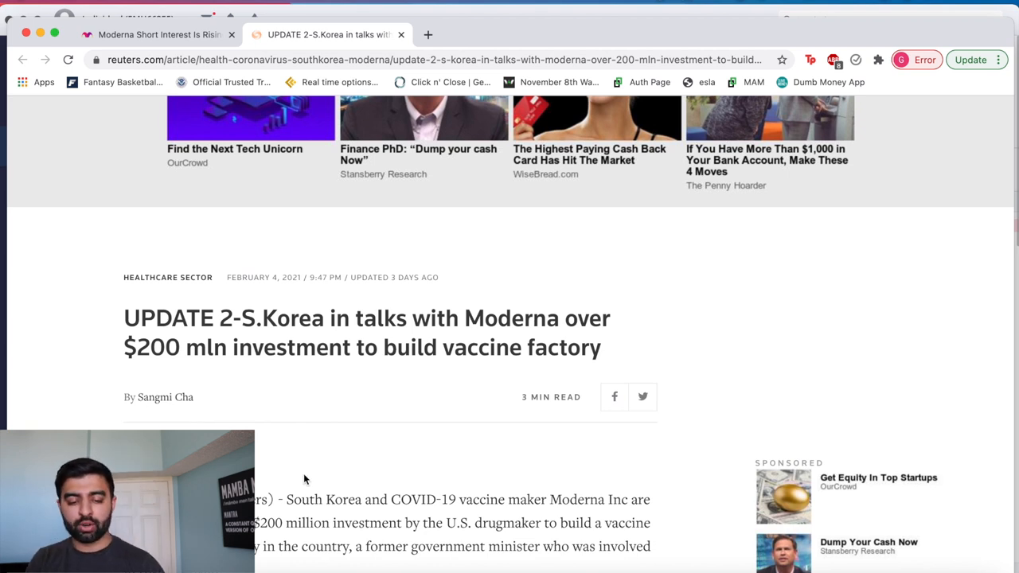
{"action": "scroll", "scroll_direction": "down", "scroll_amount": 3}
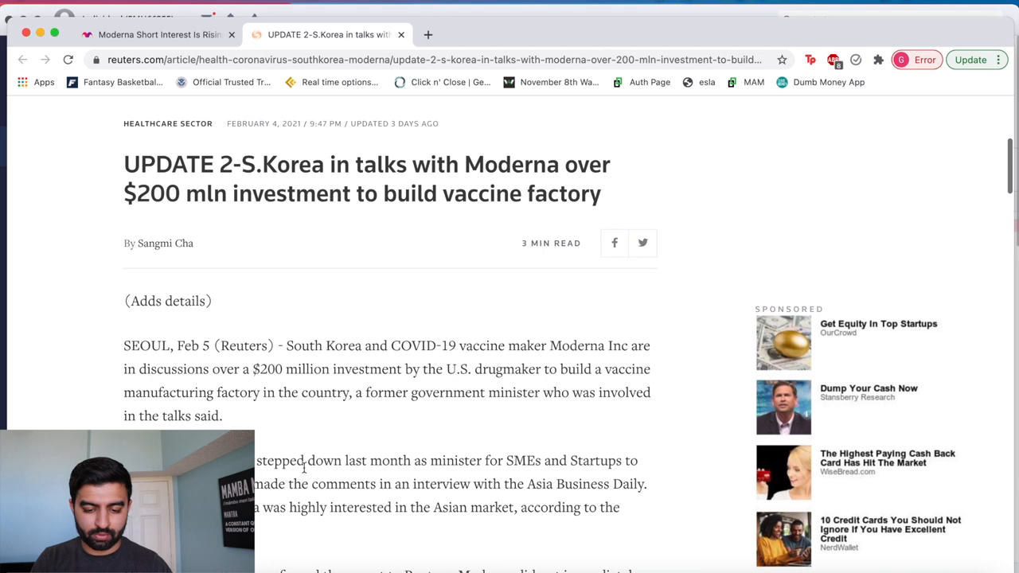
{"action": "scroll", "scroll_direction": "down", "scroll_amount": 3}
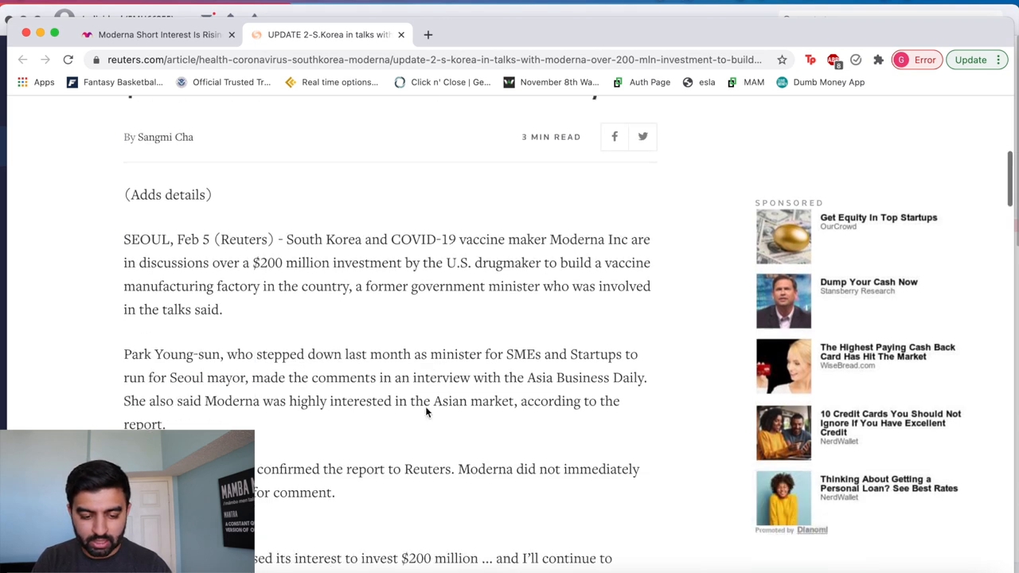
{"action": "scroll", "scroll_direction": "down", "scroll_amount": 3}
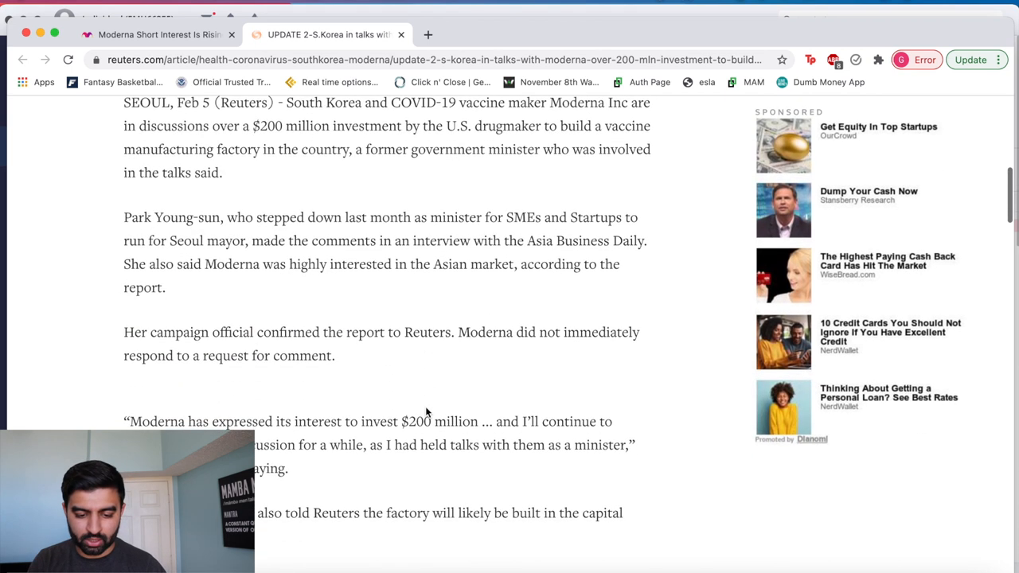
{"action": "scroll", "scroll_direction": "down", "scroll_amount": 3}
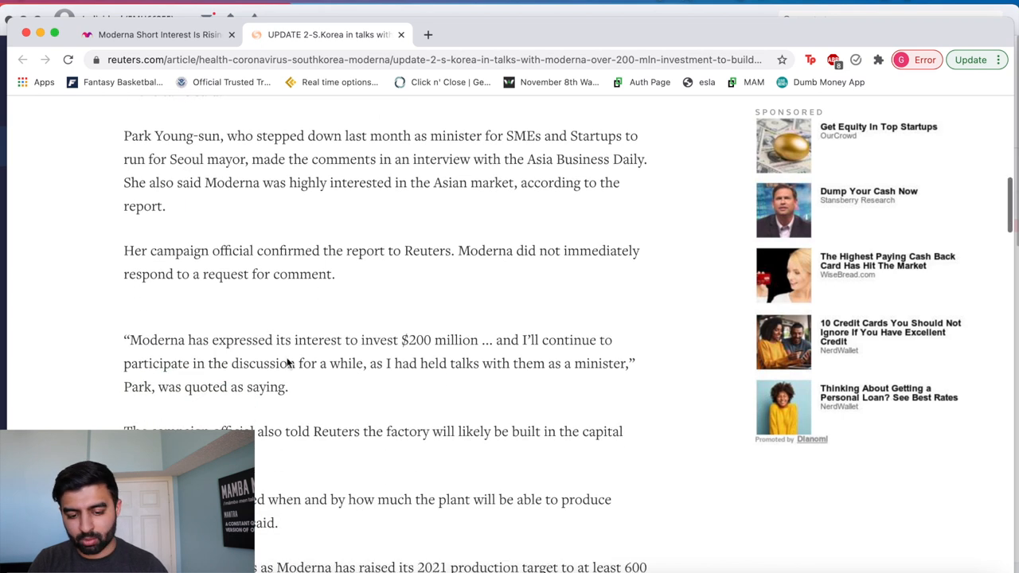
{"action": "scroll", "scroll_direction": "down", "scroll_amount": 3}
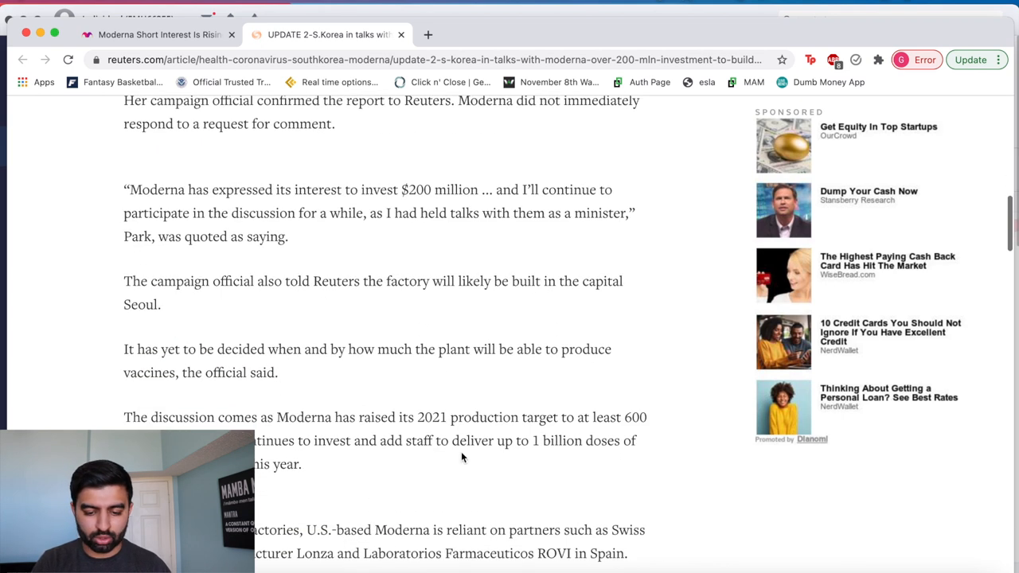
{"action": "scroll", "scroll_direction": "down", "scroll_amount": 3}
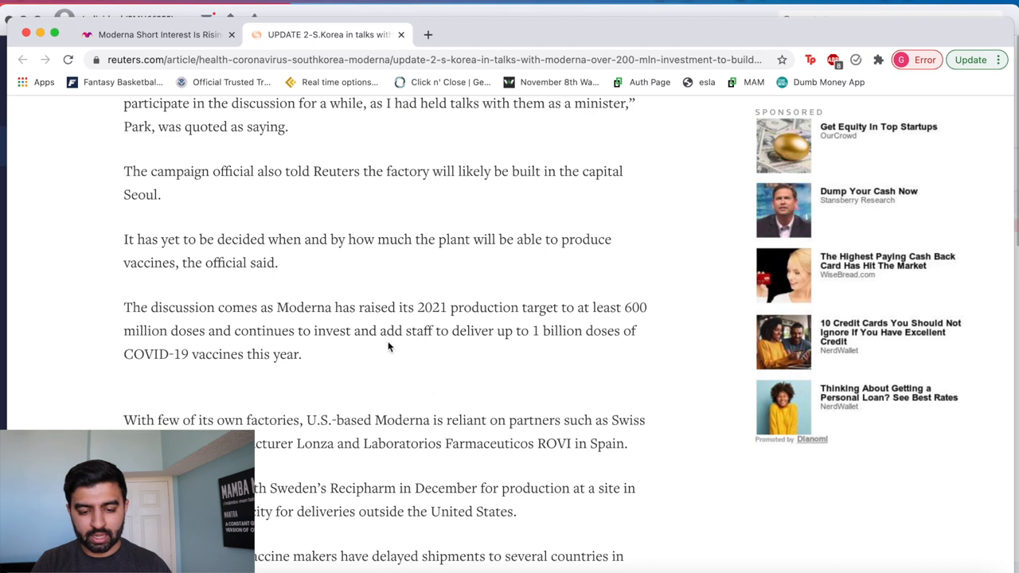
{"action": "mouse_move", "coordinate": [439, 306]}
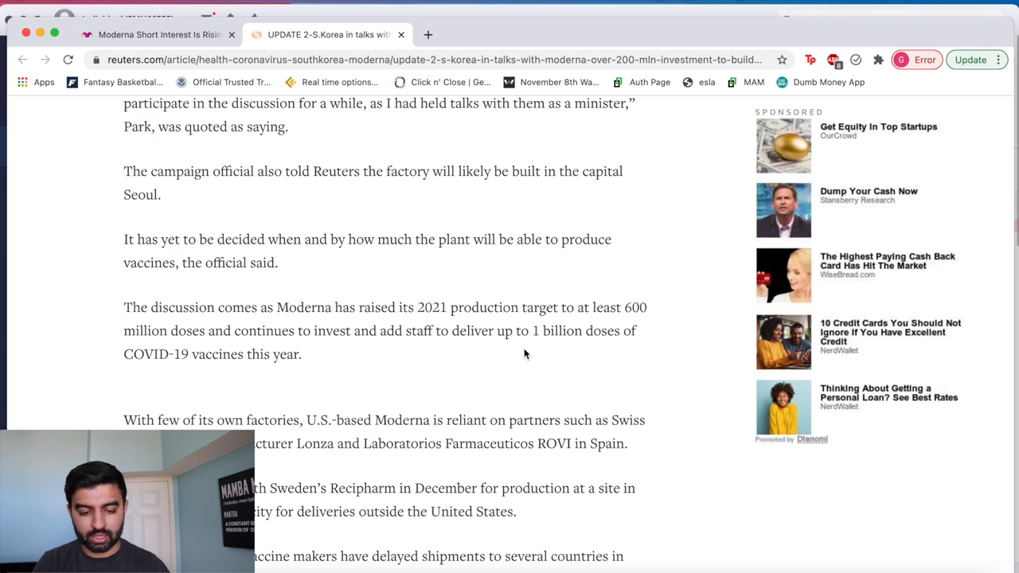
{"action": "scroll", "scroll_direction": "down", "scroll_amount": 3}
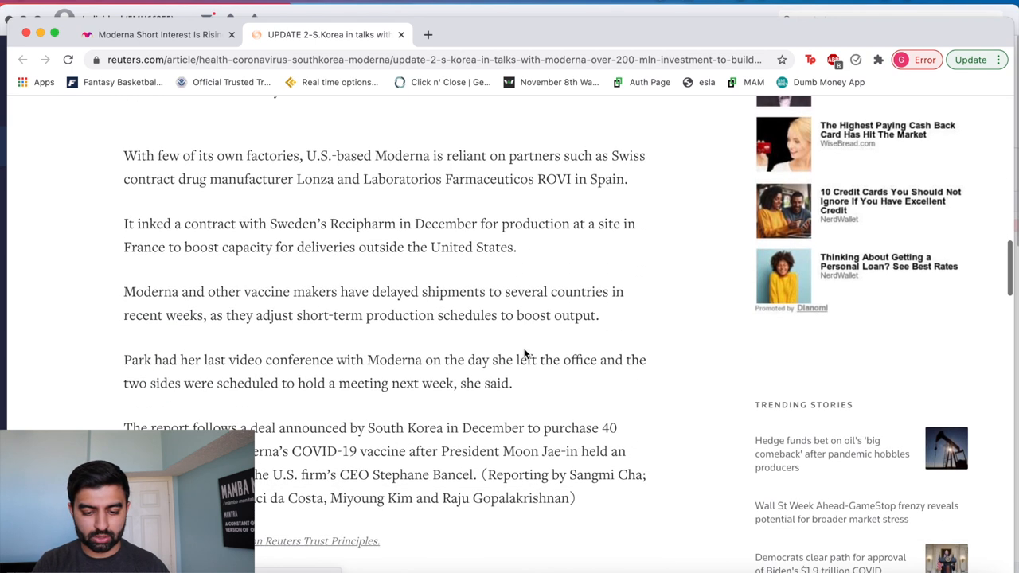
{"action": "scroll", "scroll_direction": "down", "scroll_amount": 3}
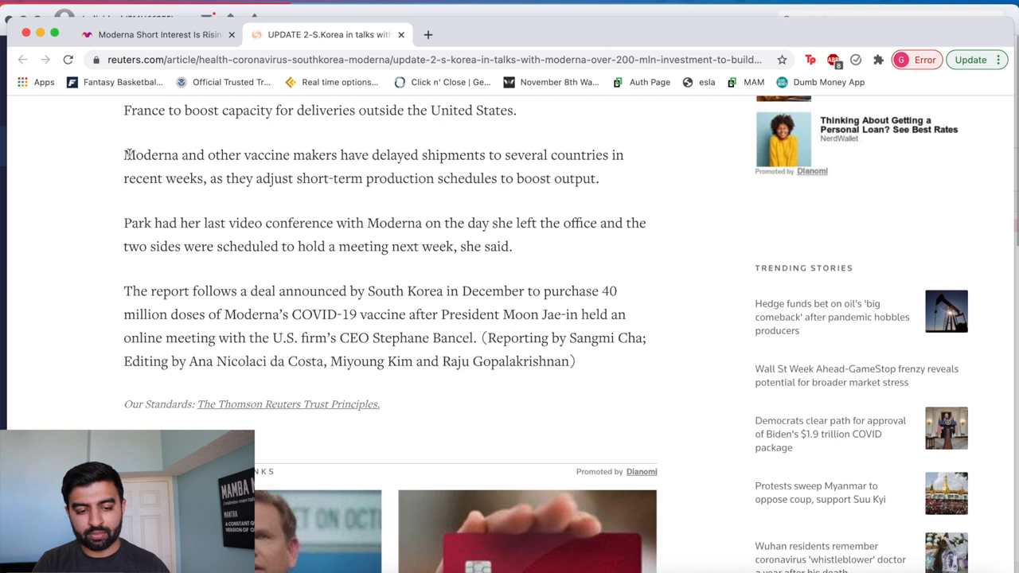
{"action": "left_click_drag", "start_coordinate": [124, 154], "coordinate": [203, 178]}
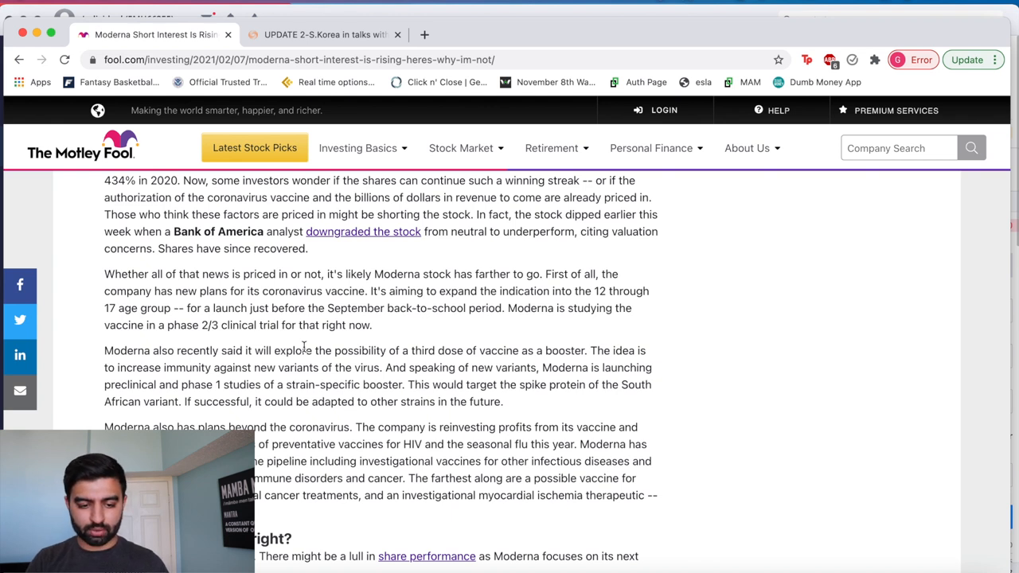
{"action": "mouse_move", "coordinate": [337, 311]}
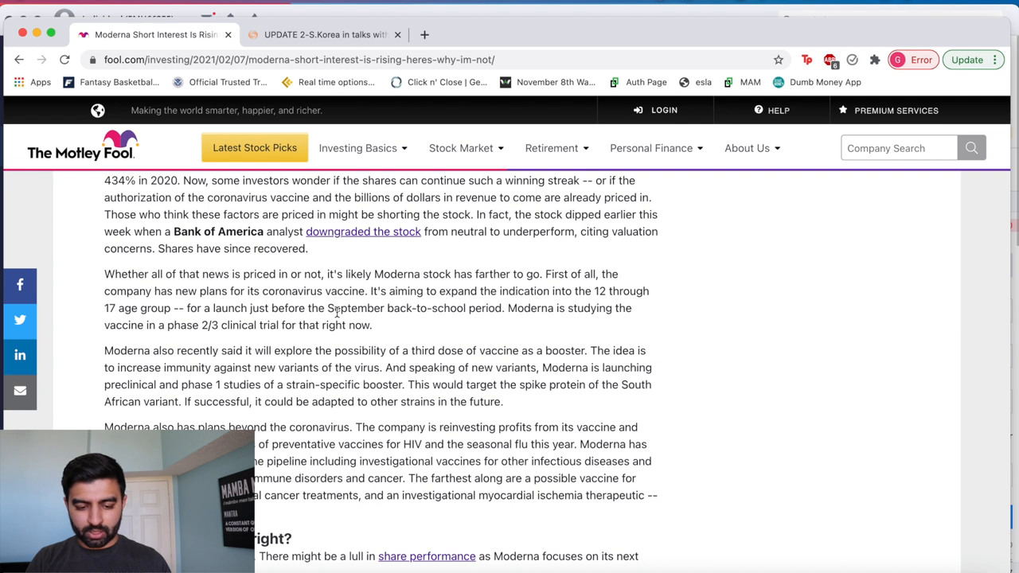
{"action": "mouse_move", "coordinate": [149, 311]}
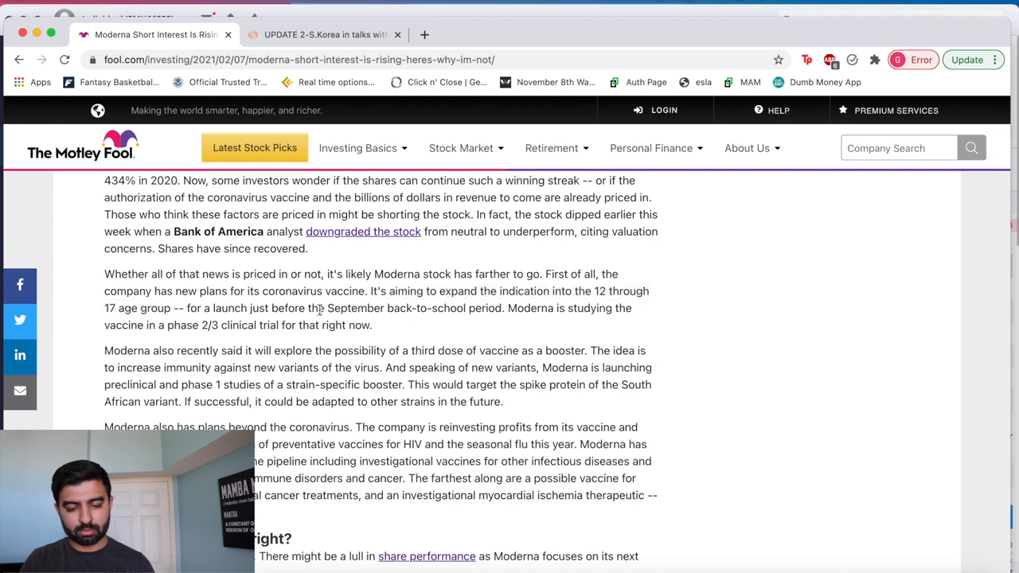
Highlight the 'Moderna is studying the vaccine…' phase 2/3 trial sentence
{"action": "left_click_drag", "start_coordinate": [188, 308], "coordinate": [503, 309]}
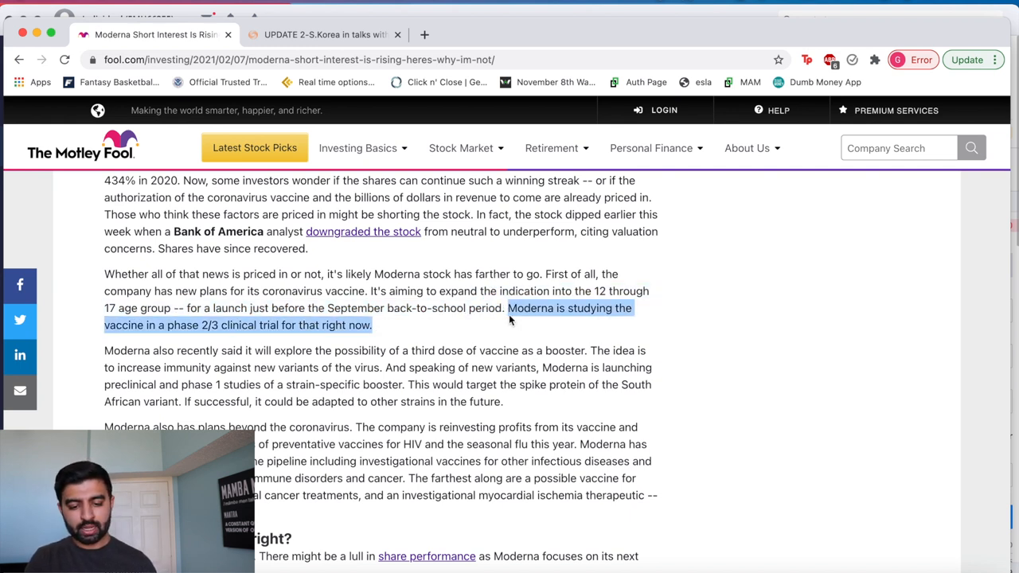
{"action": "mouse_move", "coordinate": [592, 350]}
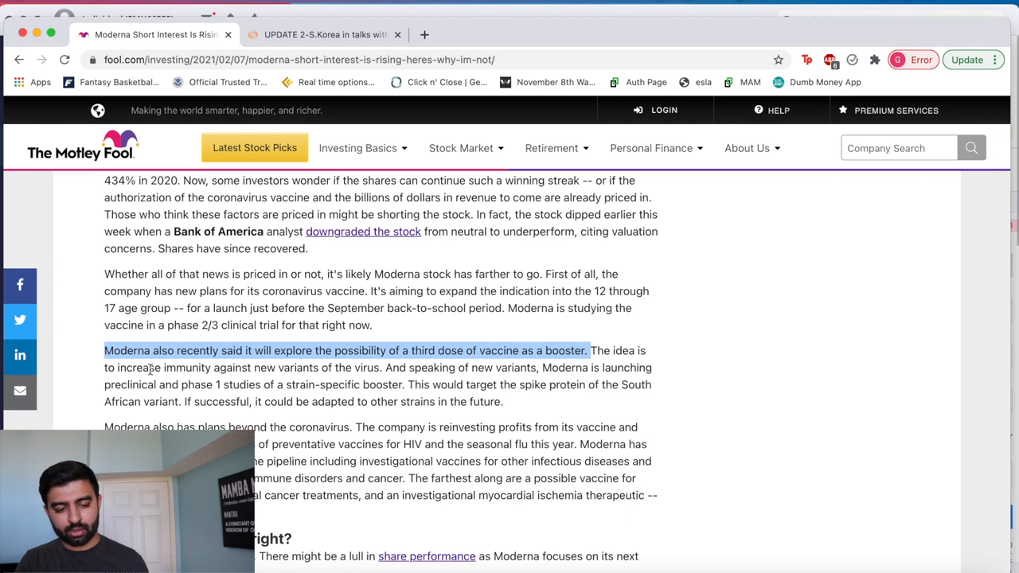
Highlight the 'phase 1 studies of a strain-specific booster' phrase and move down the page
{"action": "left_click_drag", "start_coordinate": [103, 350], "coordinate": [380, 367]}
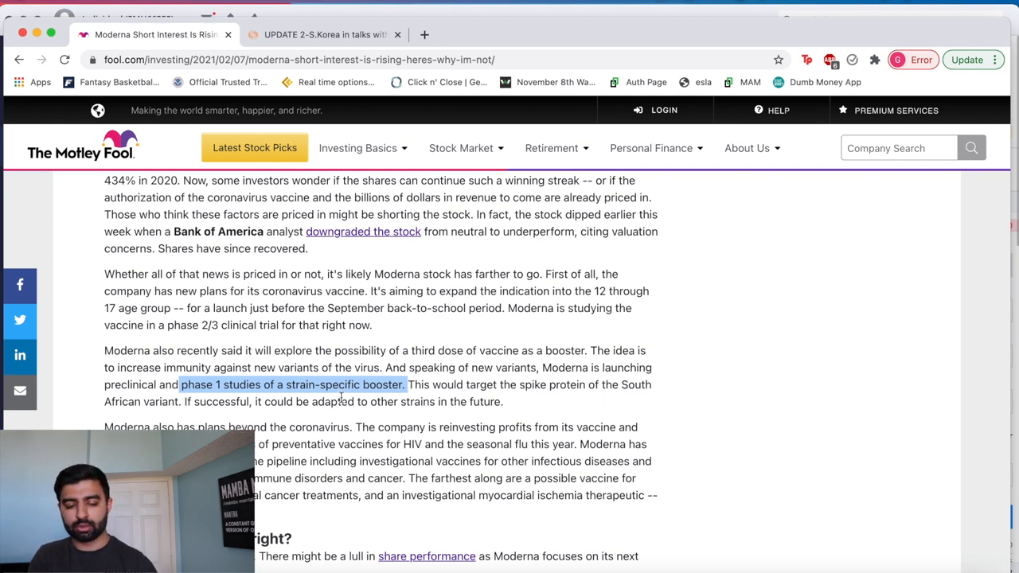
{"action": "scroll", "scroll_direction": "down", "scroll_amount": 3}
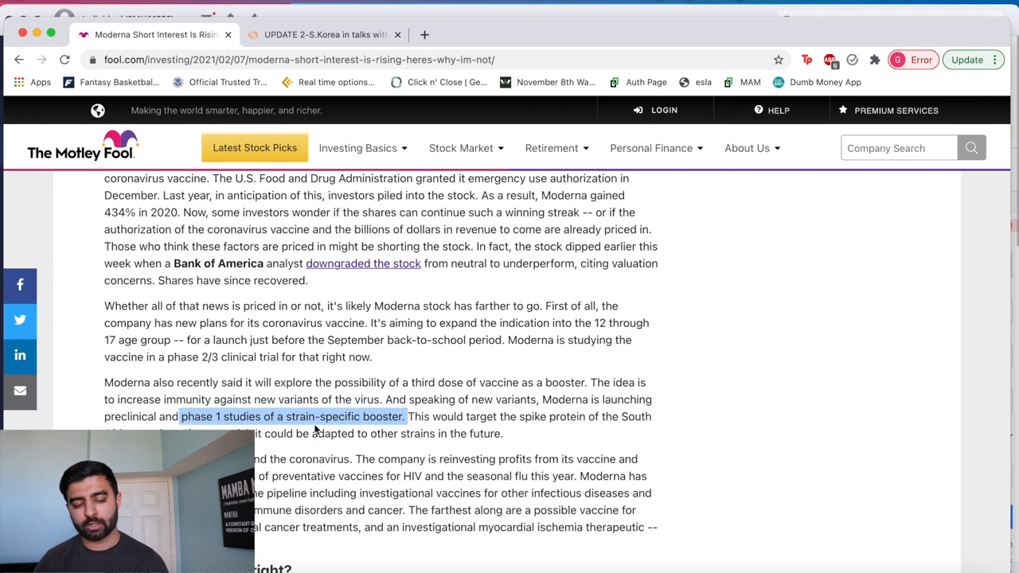
{"action": "mouse_move", "coordinate": [278, 454]}
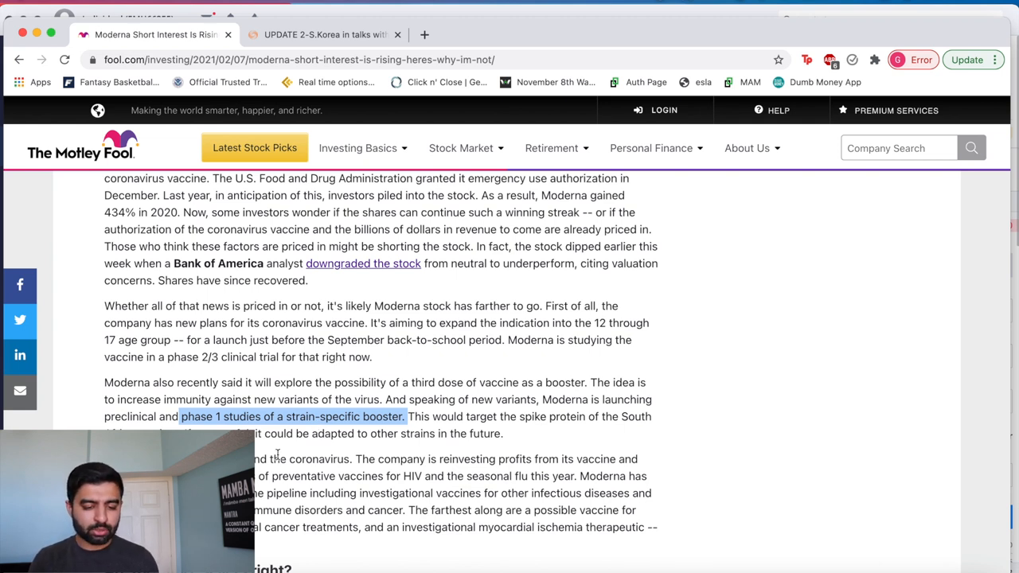
{"action": "mouse_move", "coordinate": [573, 460]}
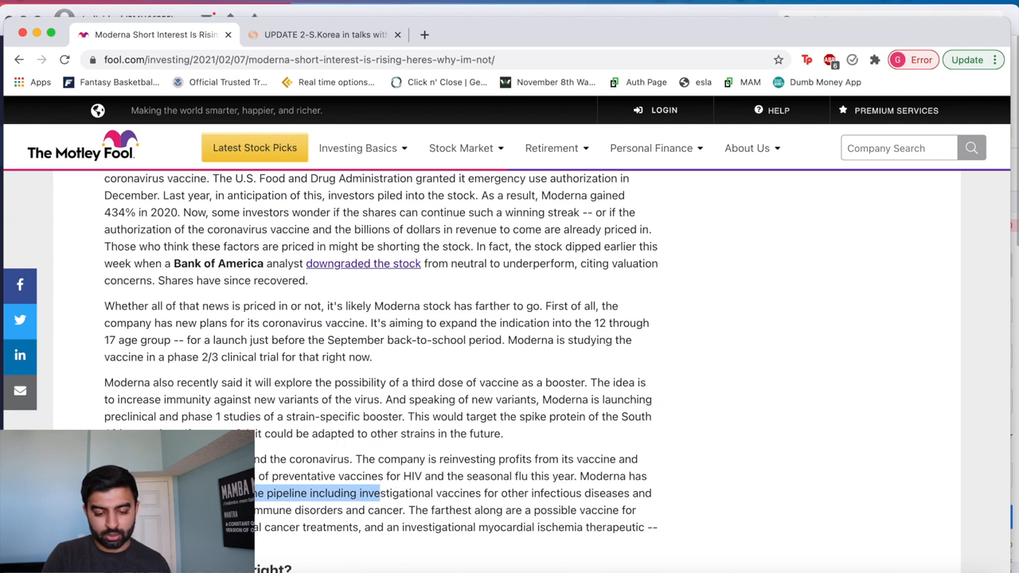
Highlight the 'pipeline including investigational vaccines' passage
{"action": "left_click_drag", "start_coordinate": [381, 493], "coordinate": [423, 527]}
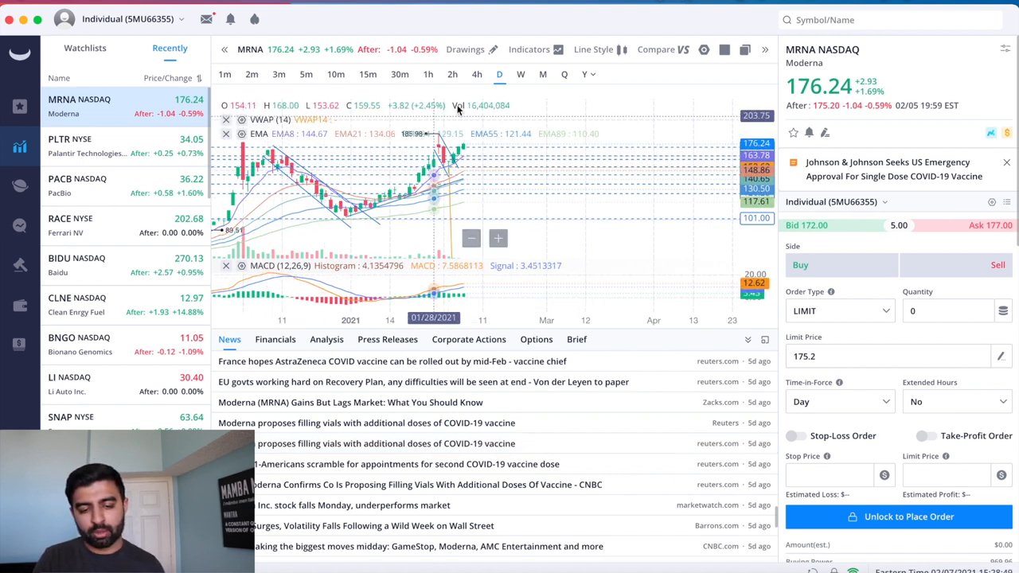
Turn off the EMA overlay in the Indicators list, leaving the trendlines with MACD only
{"action": "left_click", "coordinate": [530, 50]}
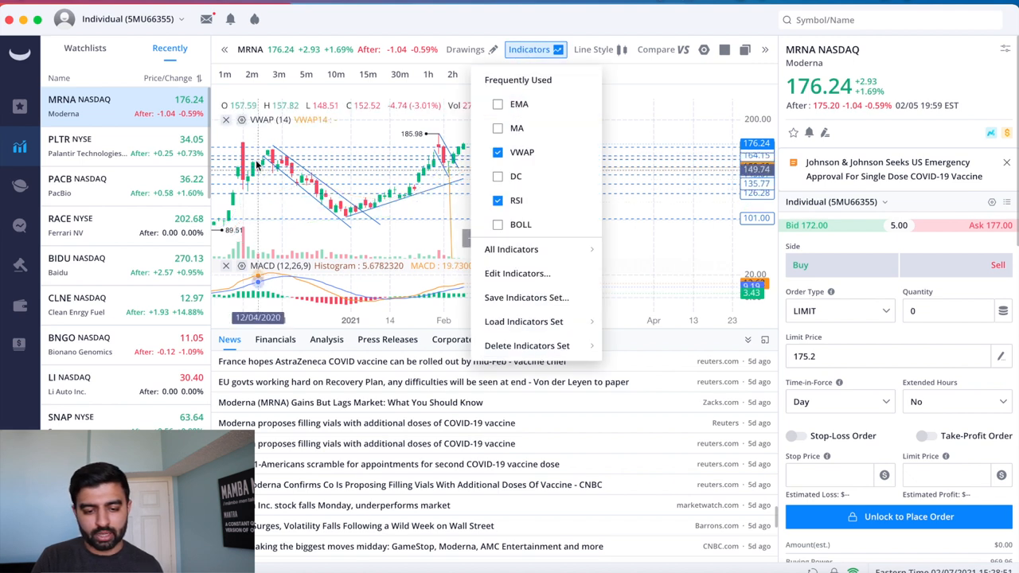
{"action": "left_click", "coordinate": [499, 74]}
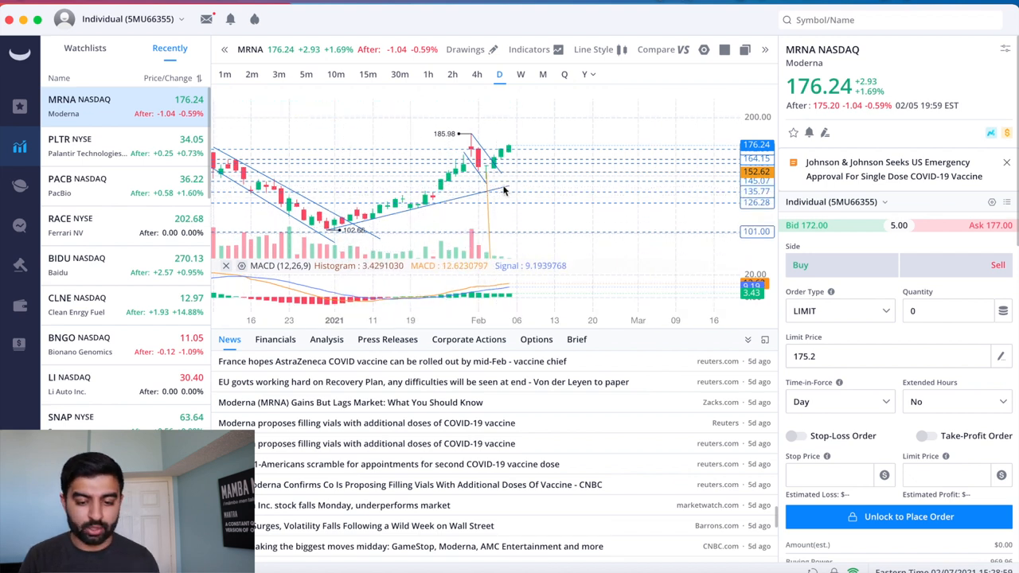
{"action": "mouse_move", "coordinate": [494, 195]}
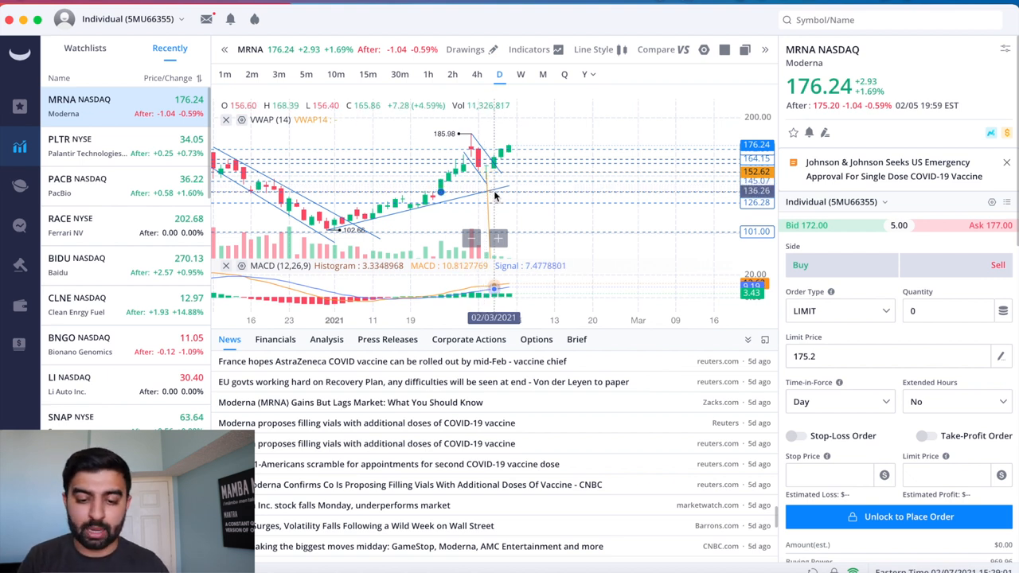
{"action": "mouse_move", "coordinate": [426, 204]}
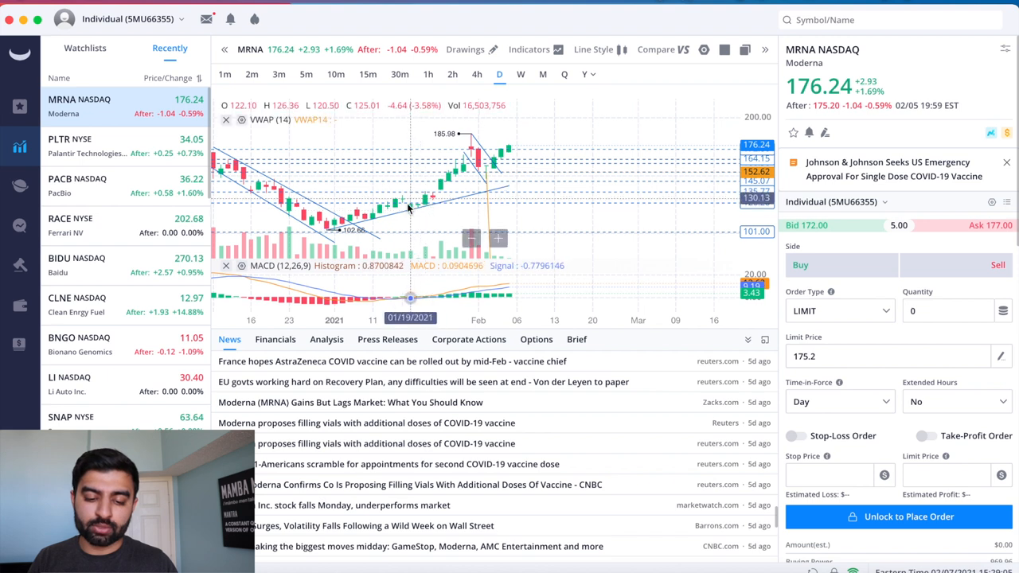
{"action": "mouse_move", "coordinate": [402, 207]}
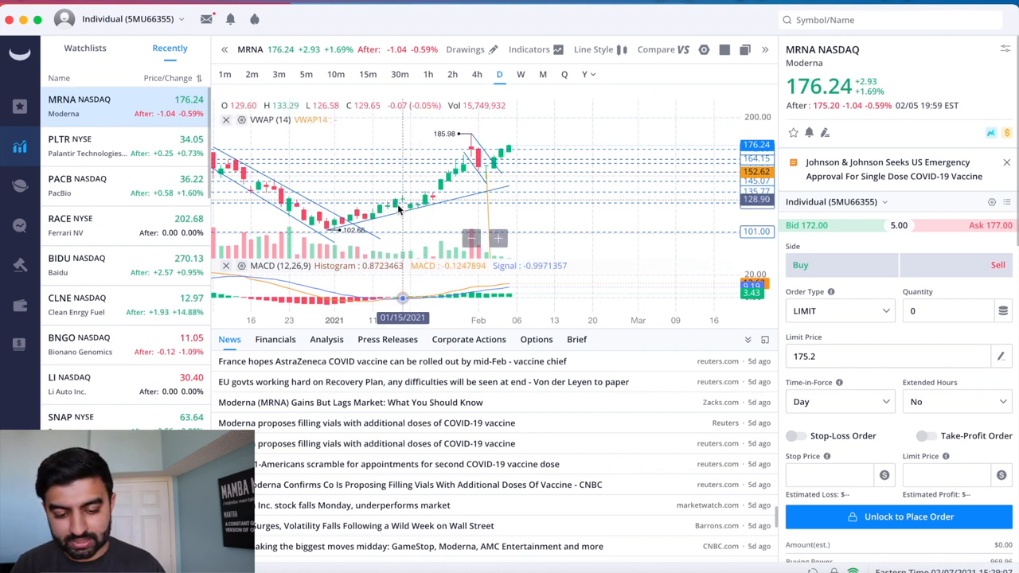
{"action": "mouse_move", "coordinate": [430, 189]}
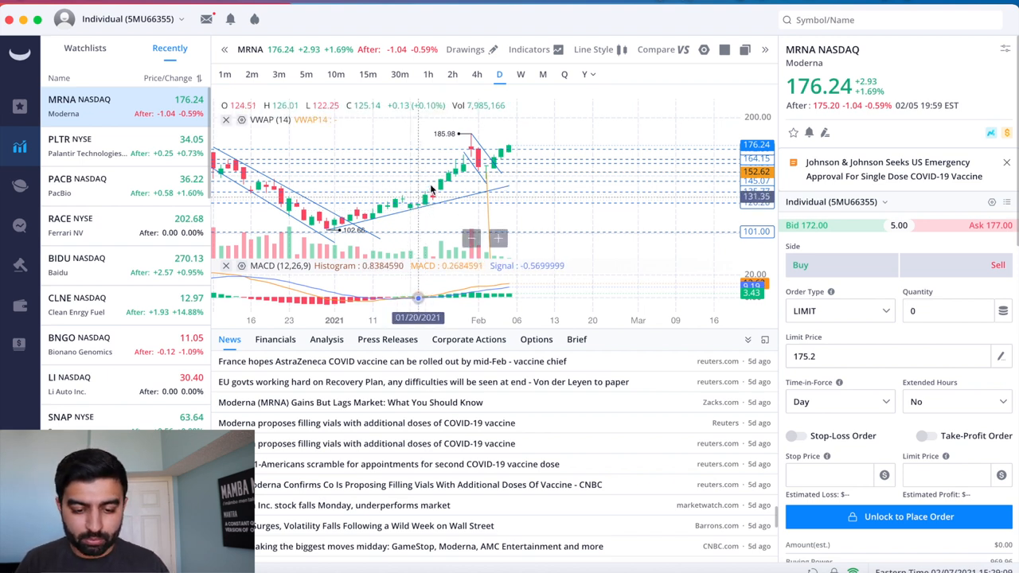
{"action": "mouse_move", "coordinate": [526, 173]}
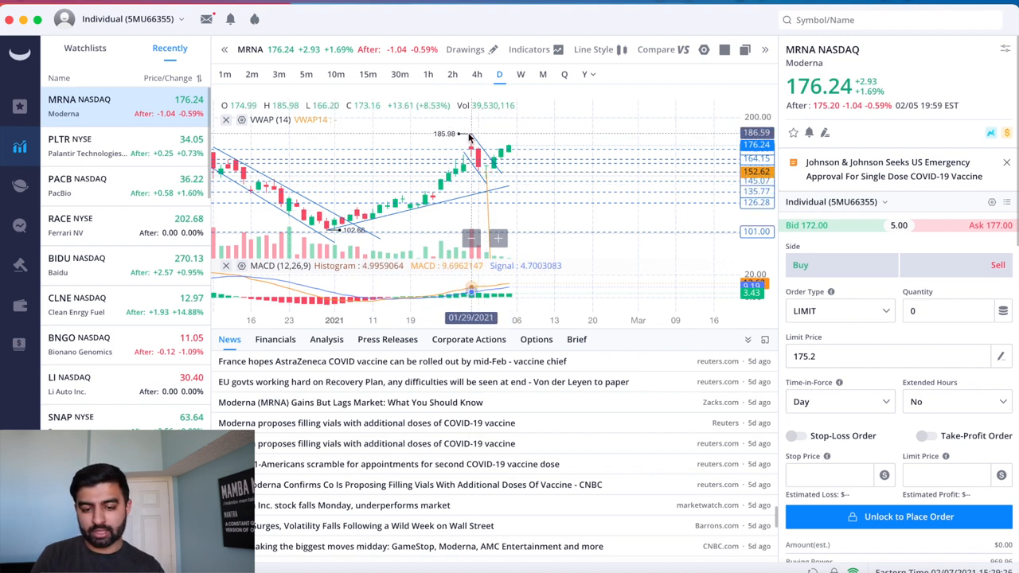
{"action": "mouse_move", "coordinate": [480, 135]}
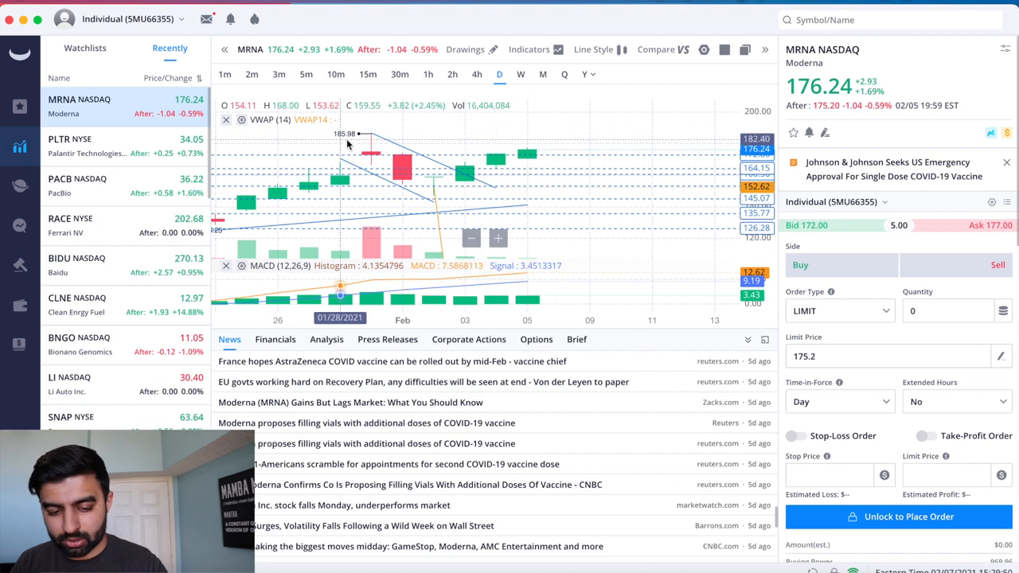
{"action": "mouse_move", "coordinate": [525, 156]}
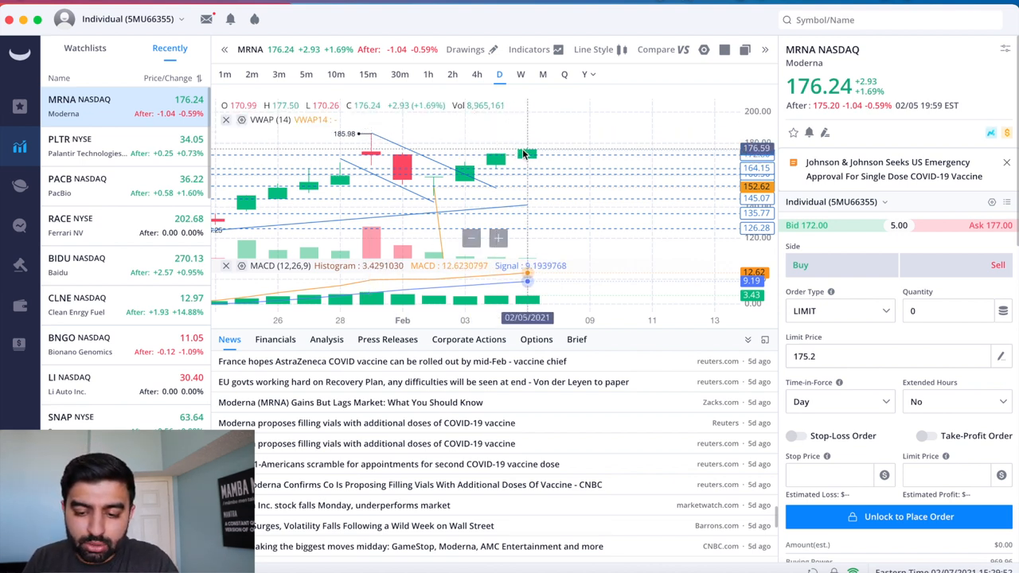
{"action": "mouse_move", "coordinate": [548, 147]}
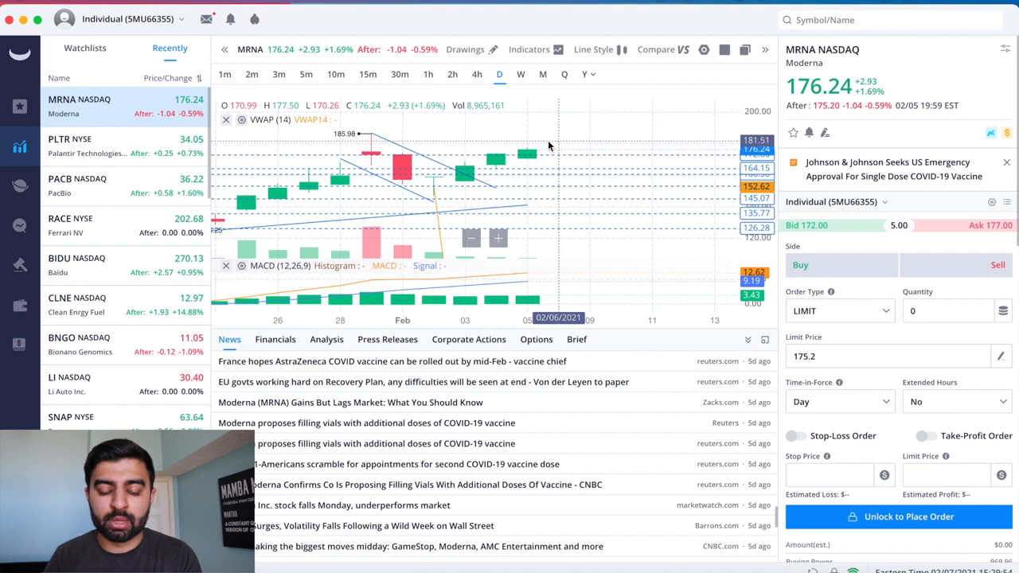
{"action": "mouse_move", "coordinate": [539, 139]}
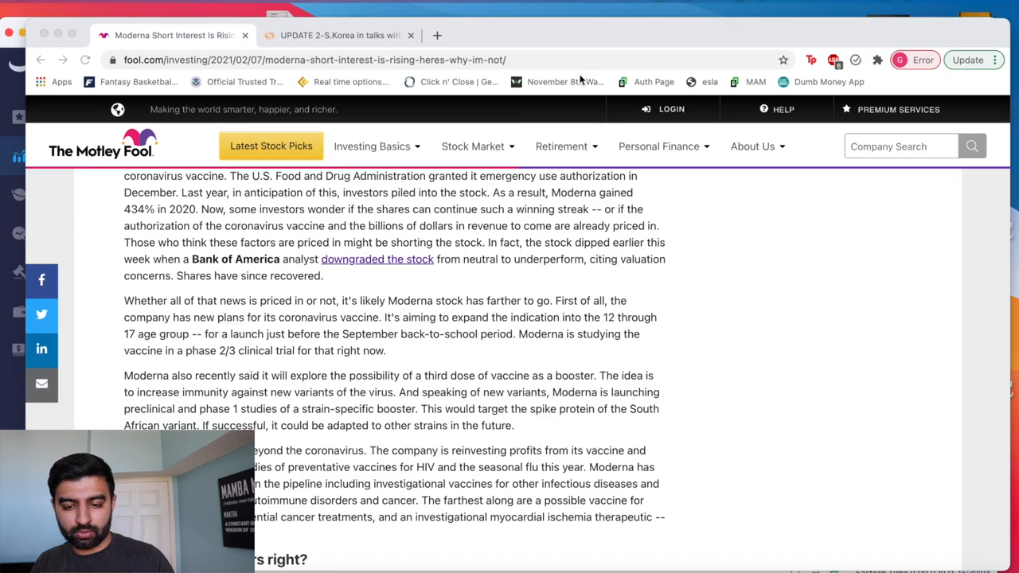
Search Google for 'cup and handle pattern' in a new tab and go to Investopedia's definition page
{"action": "left_click", "coordinate": [436, 35]}
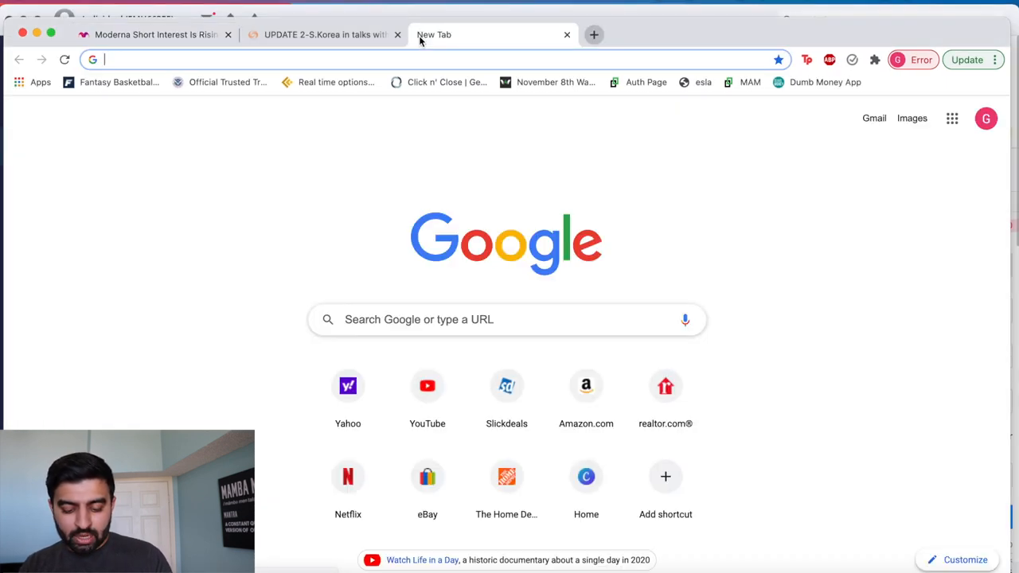
{"action": "type", "text": "cup and handle pattern"}
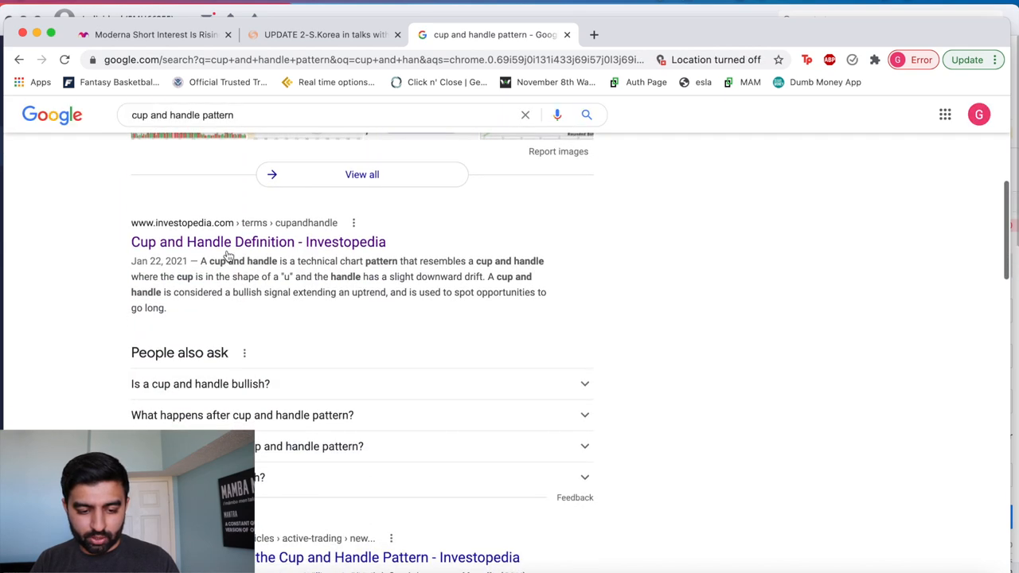
{"action": "left_click", "coordinate": [258, 242]}
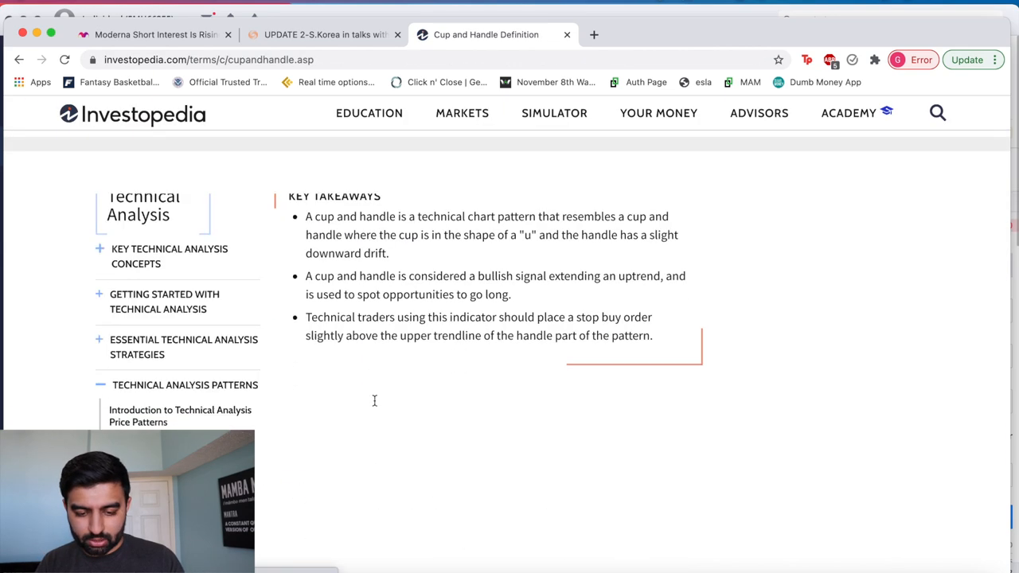
Scroll the Investopedia page down to the cup-and-handle example chart
{"action": "scroll", "scroll_direction": "down", "scroll_amount": 3}
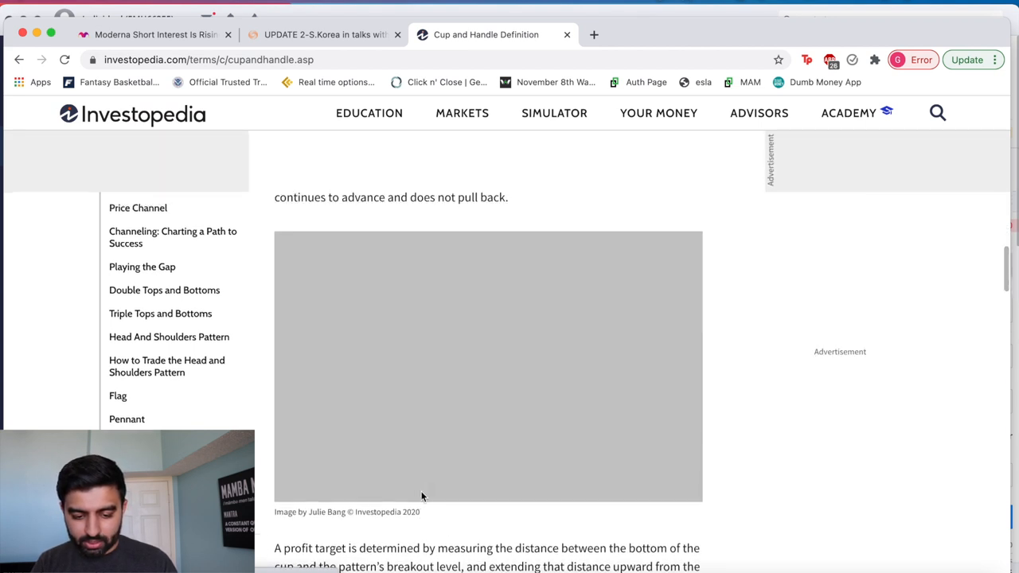
{"action": "scroll", "scroll_direction": "down", "scroll_amount": 3}
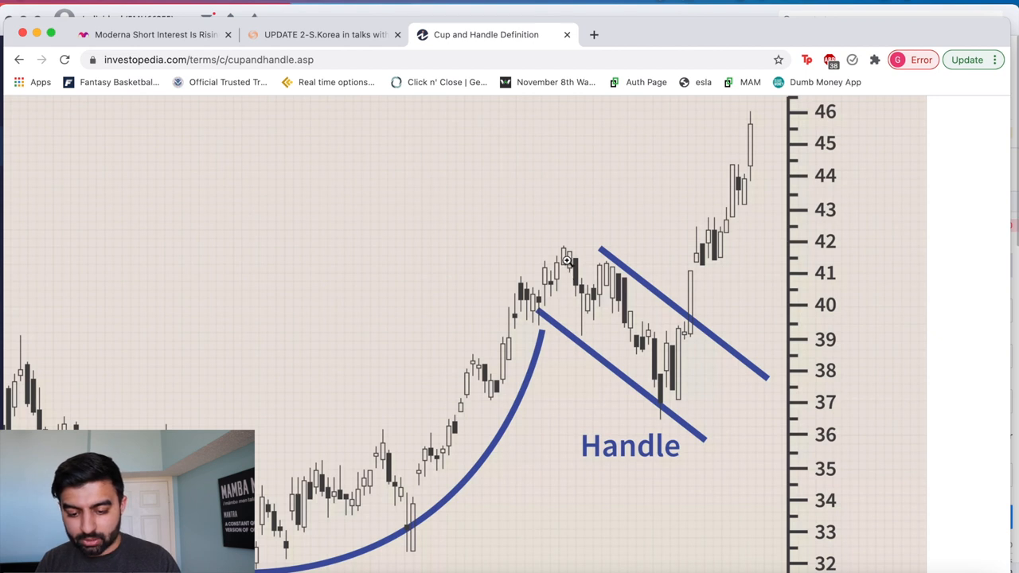
{"action": "mouse_move", "coordinate": [610, 290]}
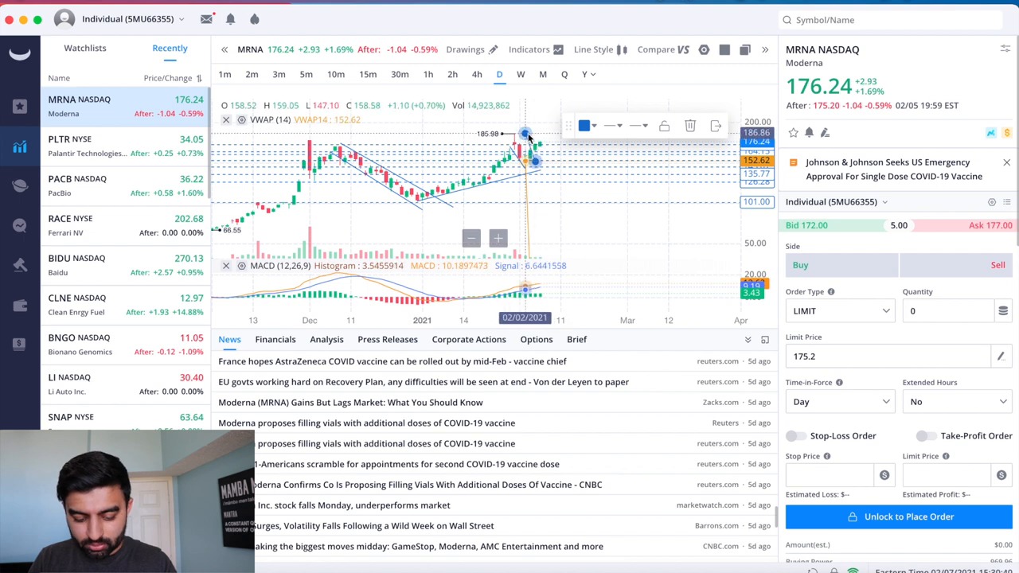
{"action": "mouse_move", "coordinate": [546, 157]}
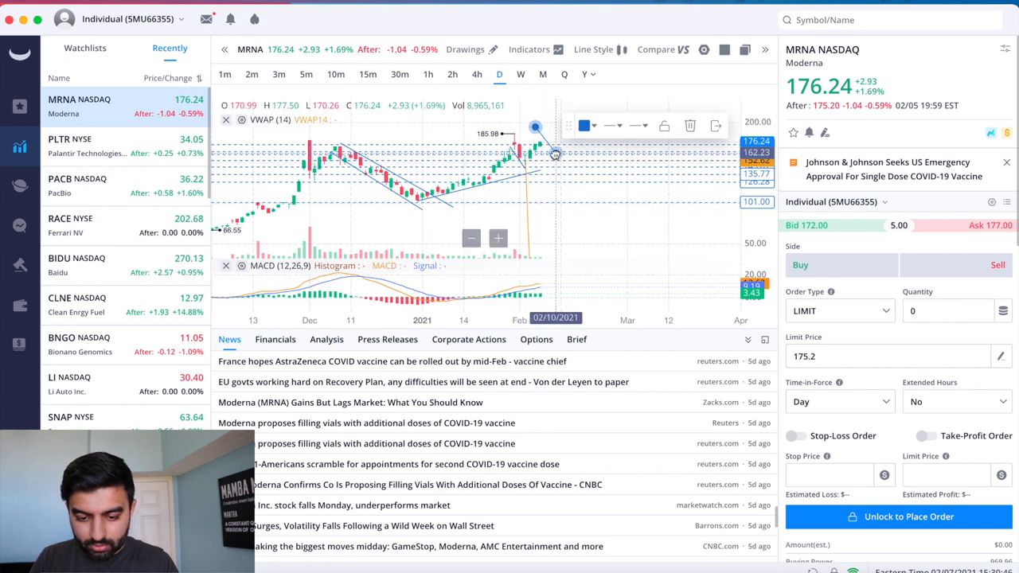
Switch back to the Webull window with the MRNA daily chart
{"action": "left_click", "coordinate": [486, 34]}
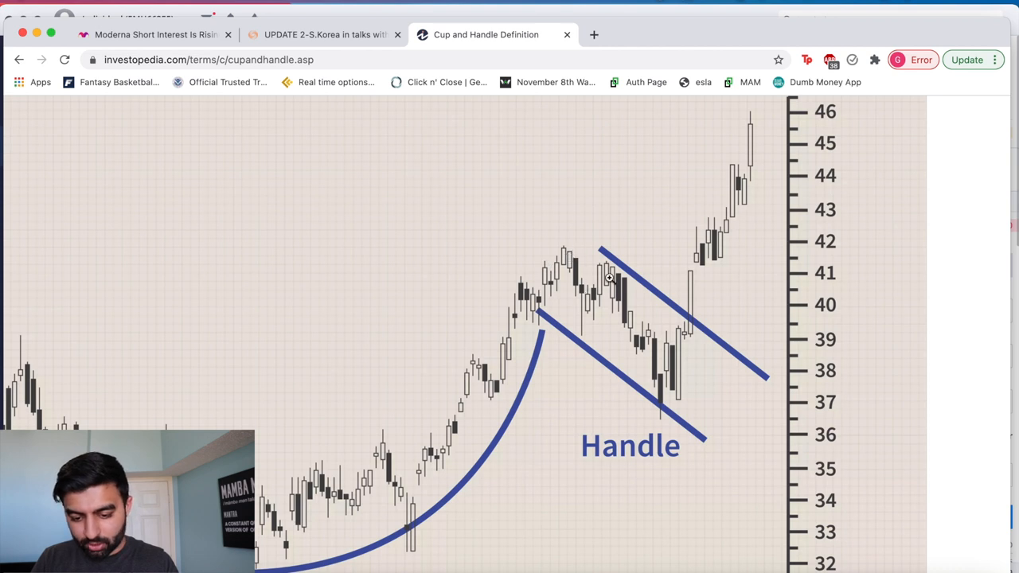
{"action": "mouse_move", "coordinate": [561, 275]}
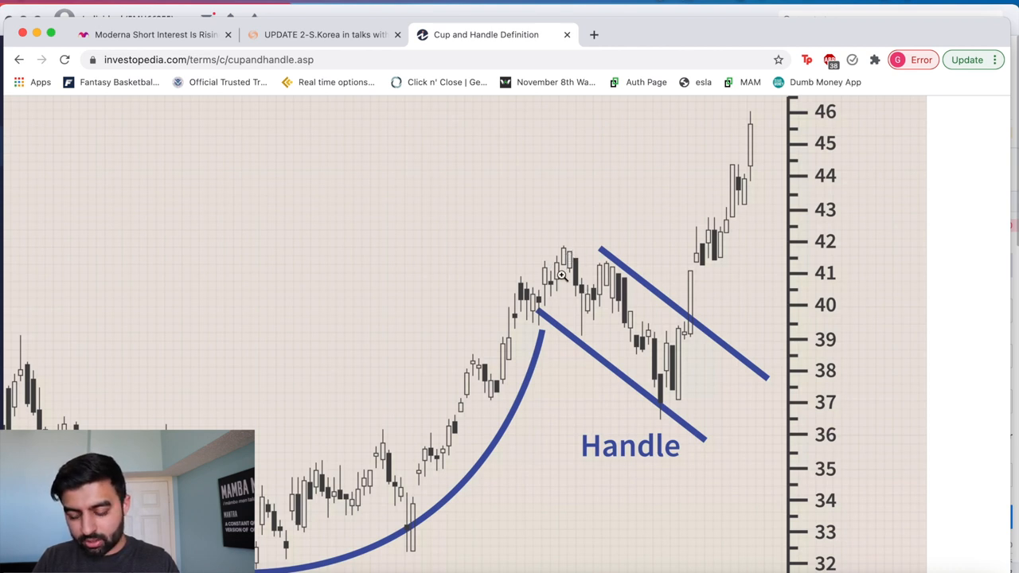
{"action": "mouse_move", "coordinate": [649, 285]}
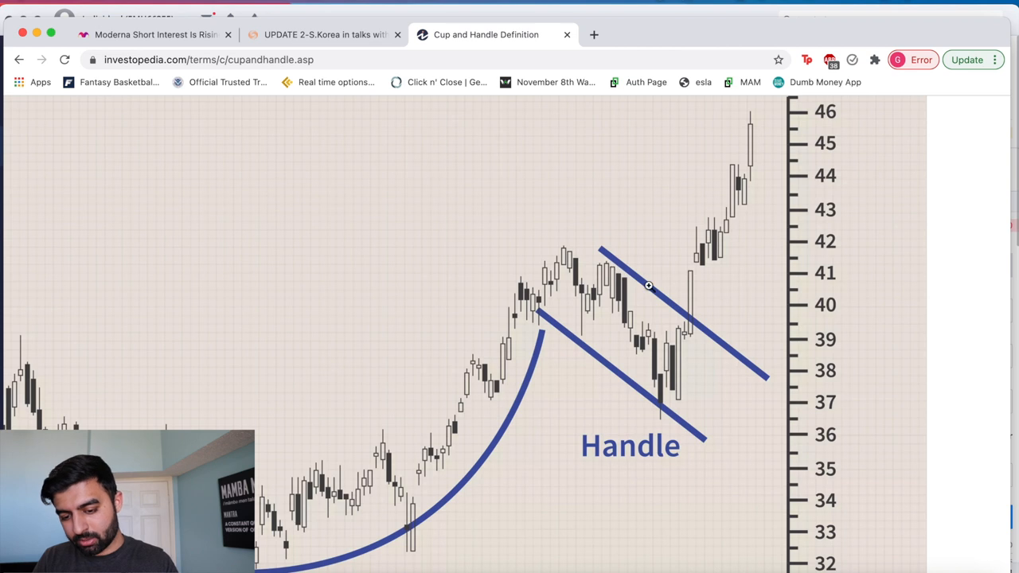
{"action": "mouse_move", "coordinate": [681, 364]}
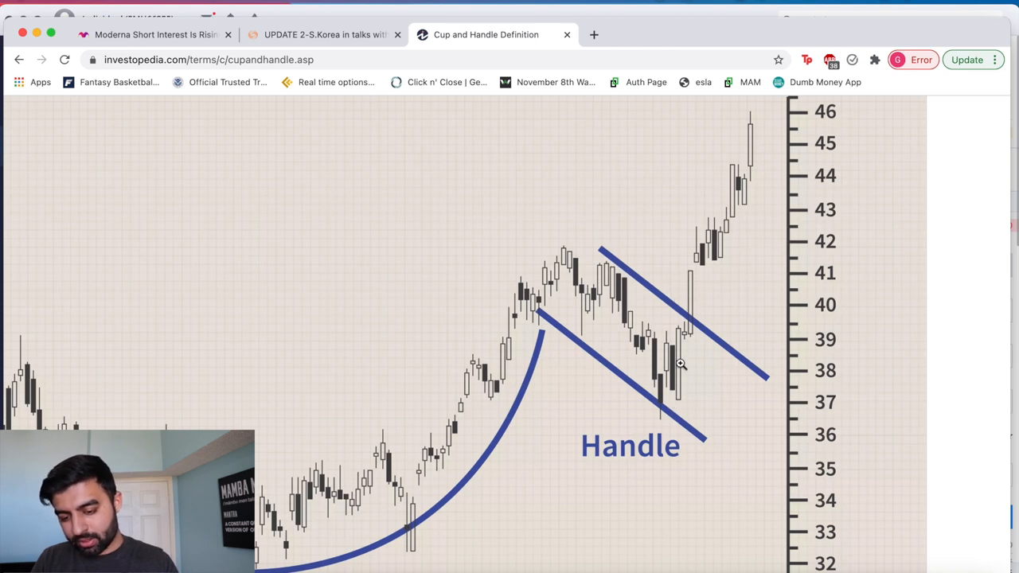
{"action": "mouse_move", "coordinate": [707, 308]}
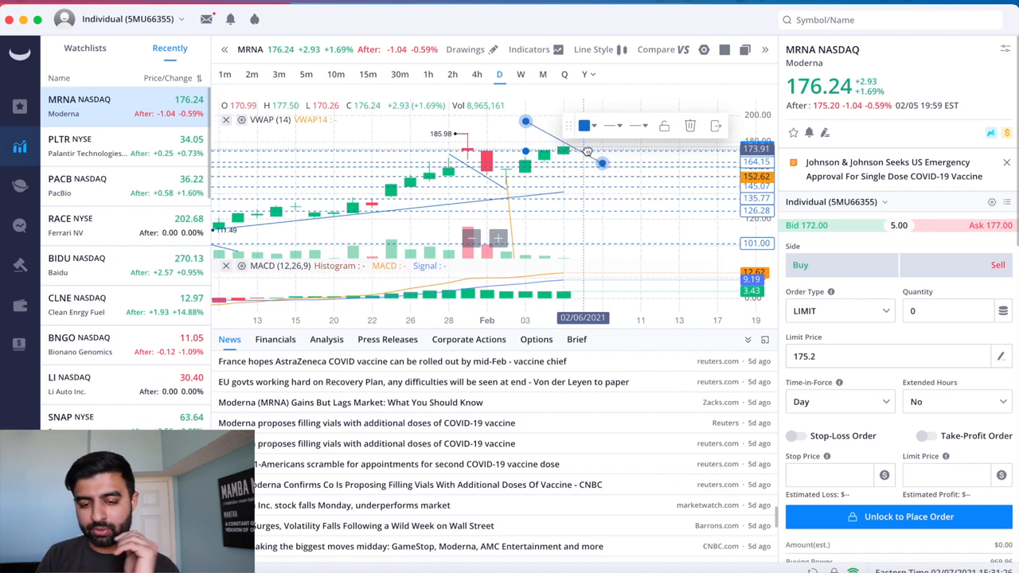
{"action": "mouse_move", "coordinate": [540, 156]}
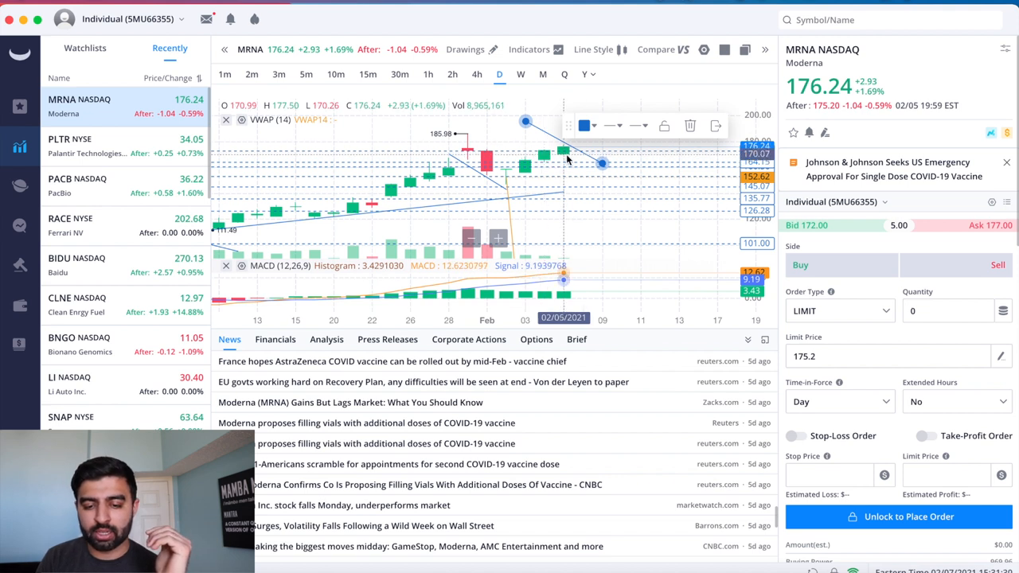
{"action": "mouse_move", "coordinate": [577, 175]}
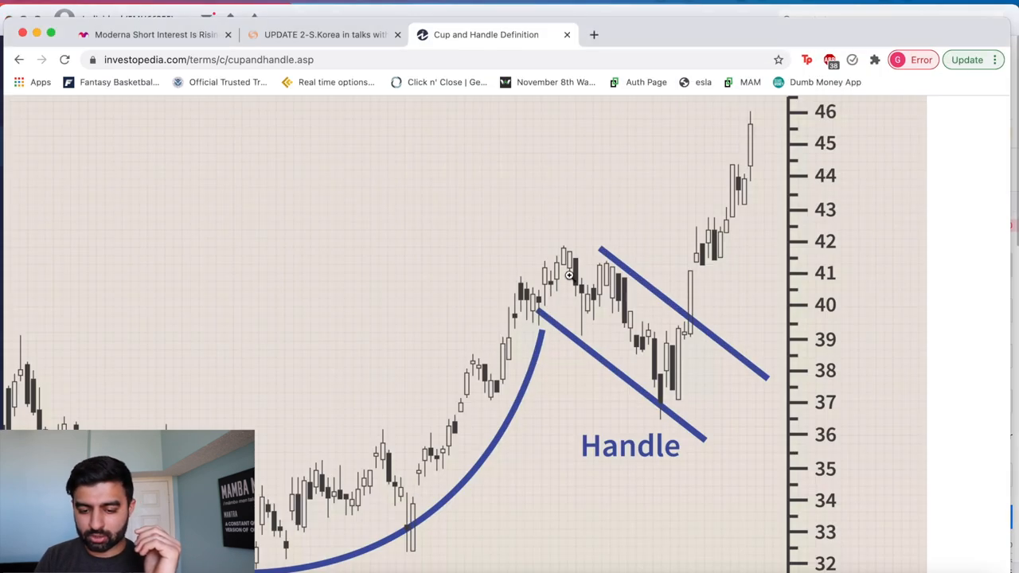
{"action": "mouse_move", "coordinate": [633, 293]}
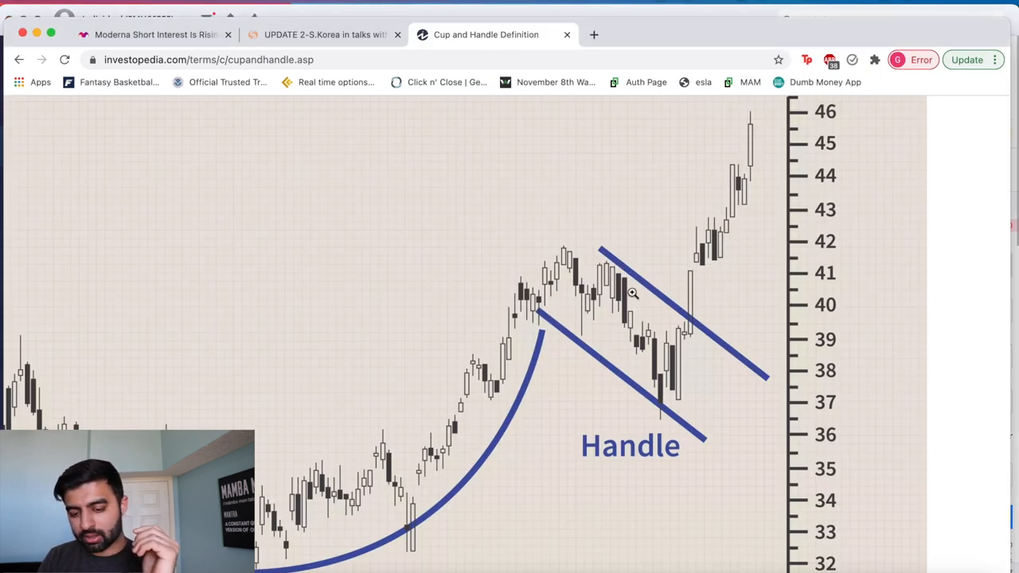
{"action": "mouse_move", "coordinate": [755, 179]}
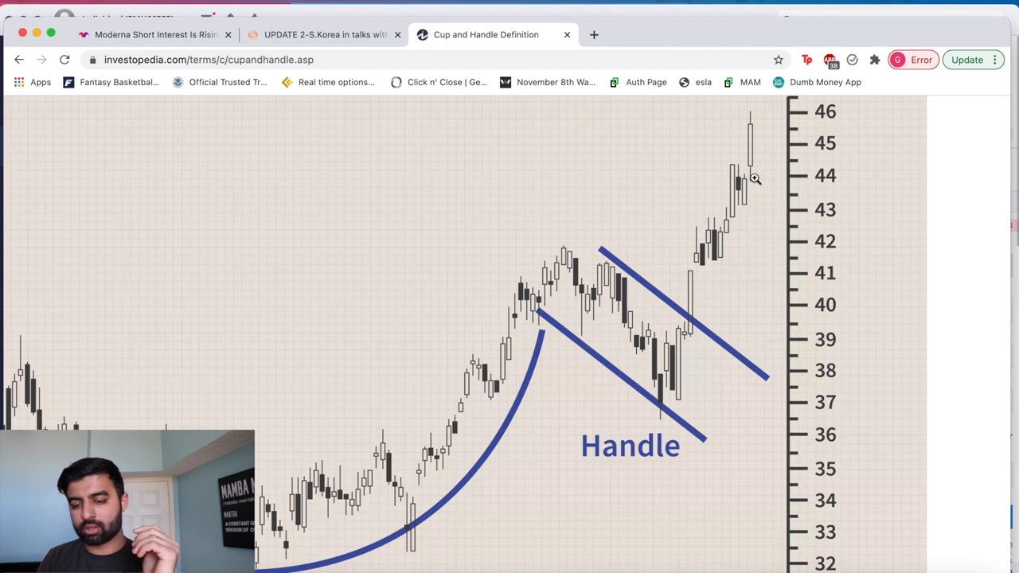
{"action": "mouse_move", "coordinate": [460, 354]}
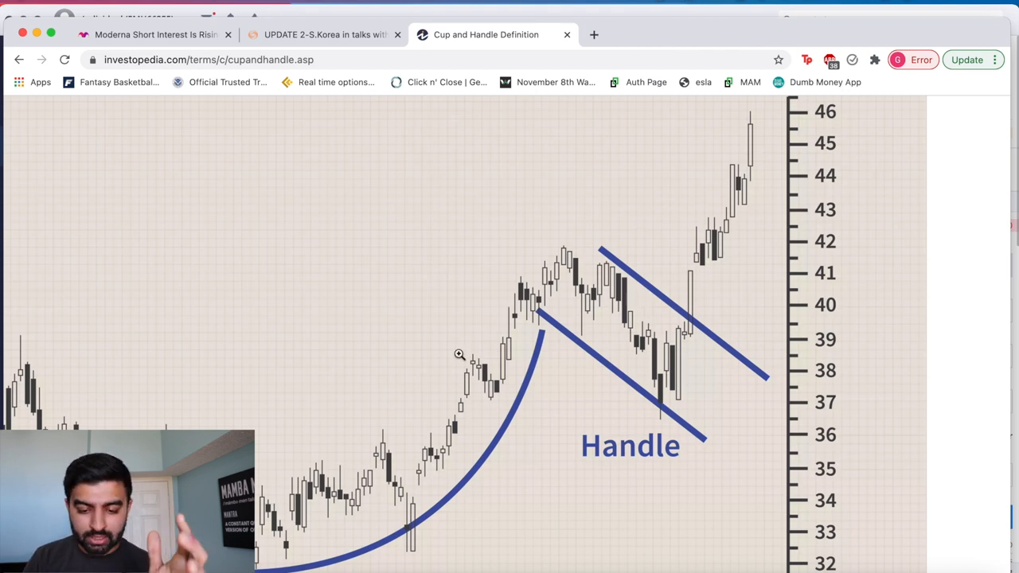
{"action": "mouse_move", "coordinate": [613, 265]}
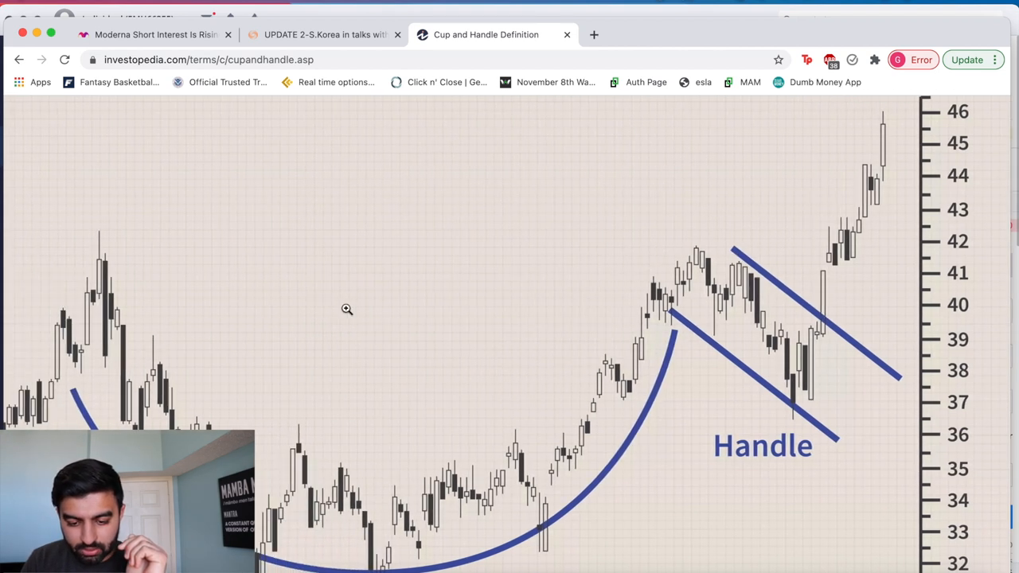
{"action": "mouse_move", "coordinate": [739, 262]}
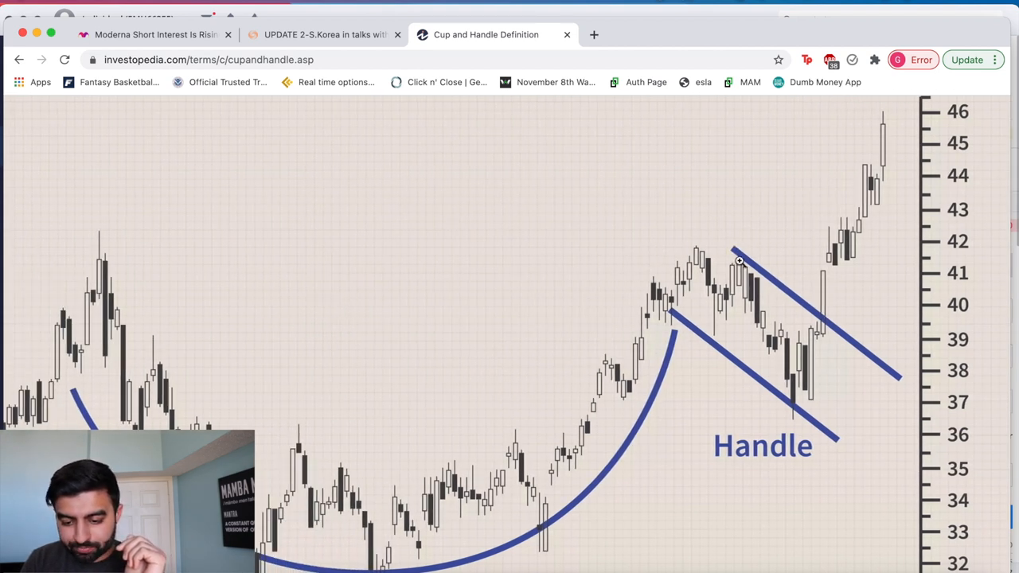
{"action": "mouse_move", "coordinate": [691, 250]}
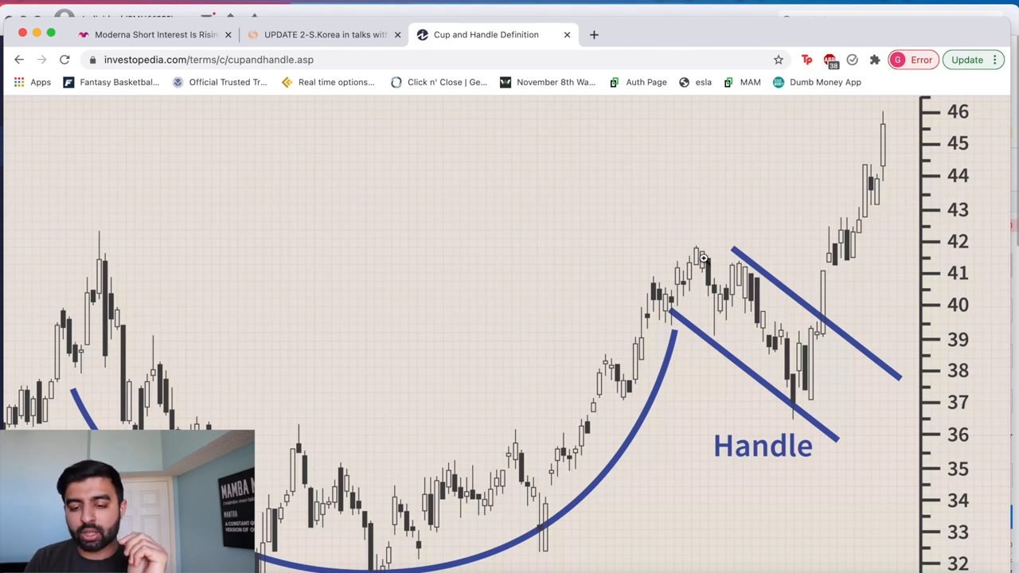
{"action": "mouse_move", "coordinate": [808, 126]}
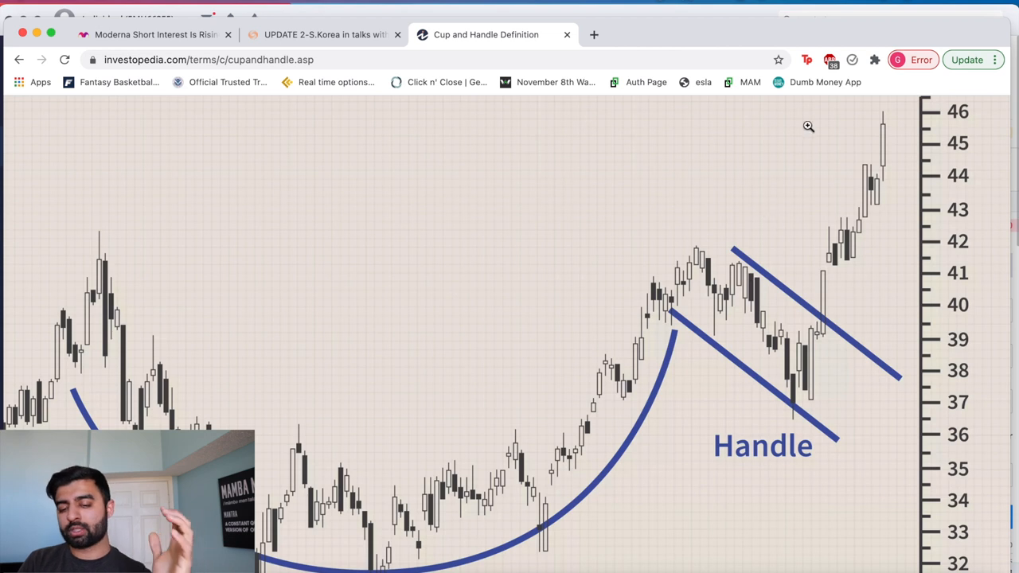
{"action": "mouse_move", "coordinate": [776, 329]}
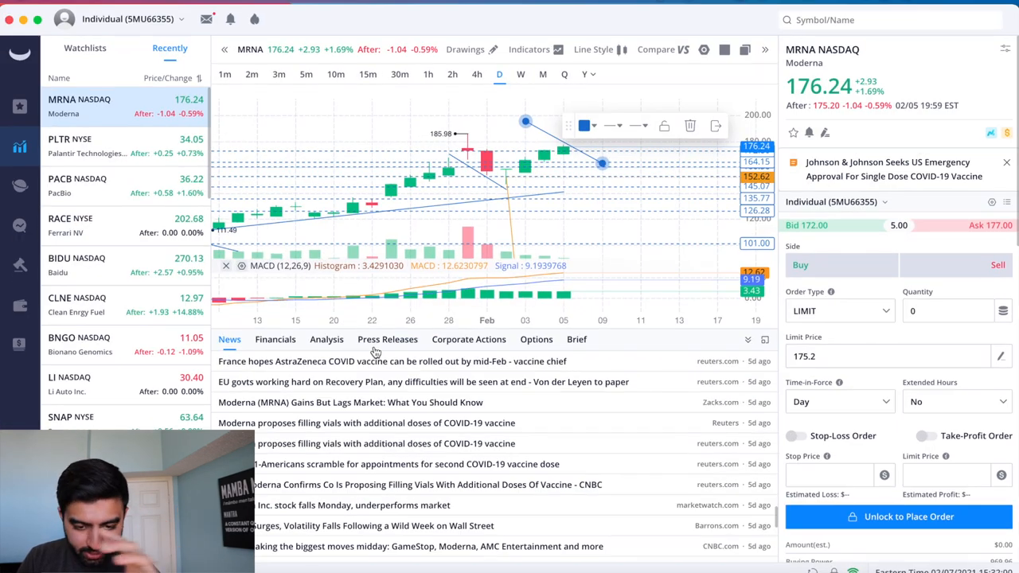
{"action": "mouse_move", "coordinate": [542, 199]}
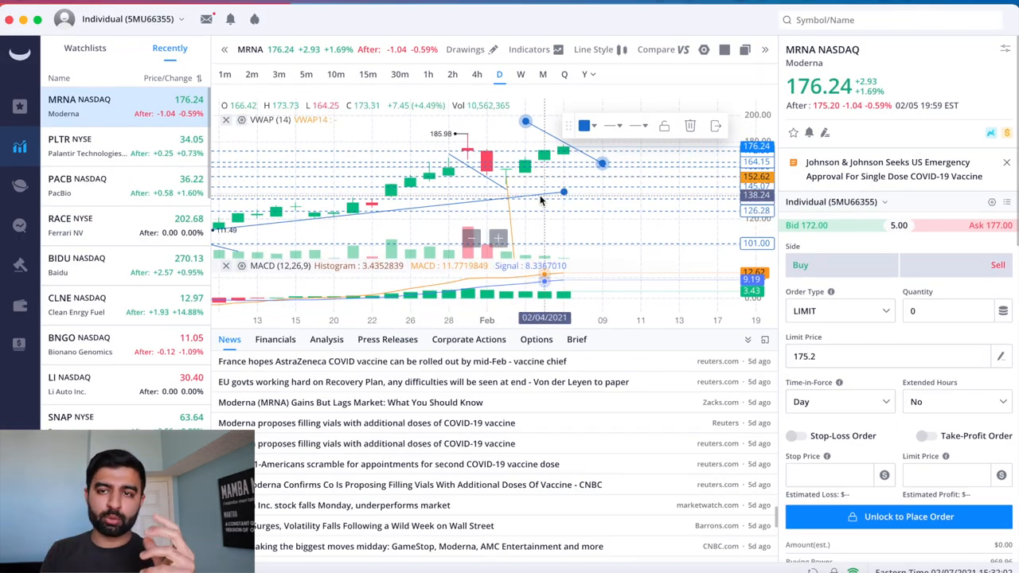
Add EMA and RSI 14 to the MRNA chart from the Indicators list
{"action": "left_click", "coordinate": [529, 49]}
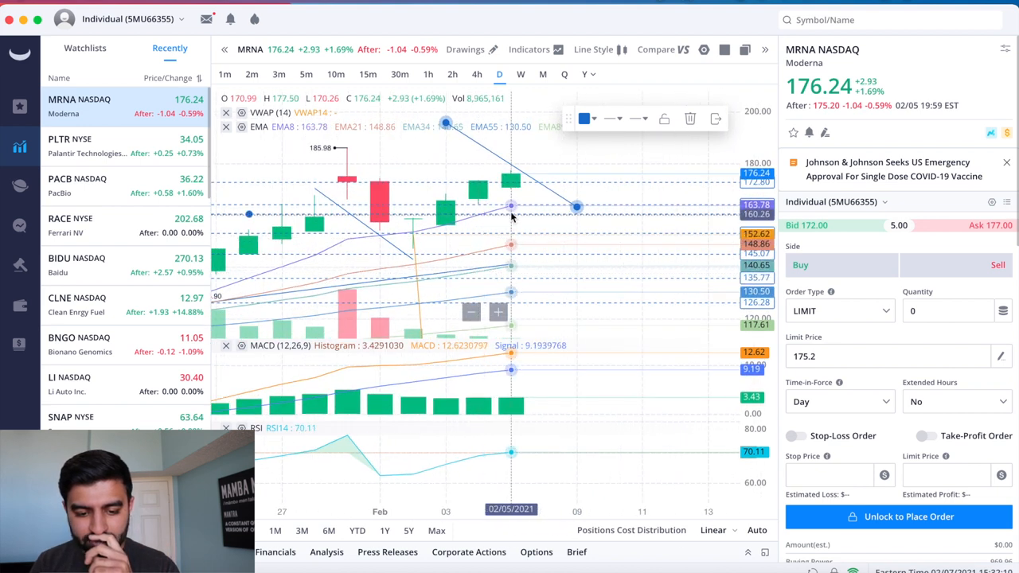
{"action": "mouse_move", "coordinate": [594, 182]}
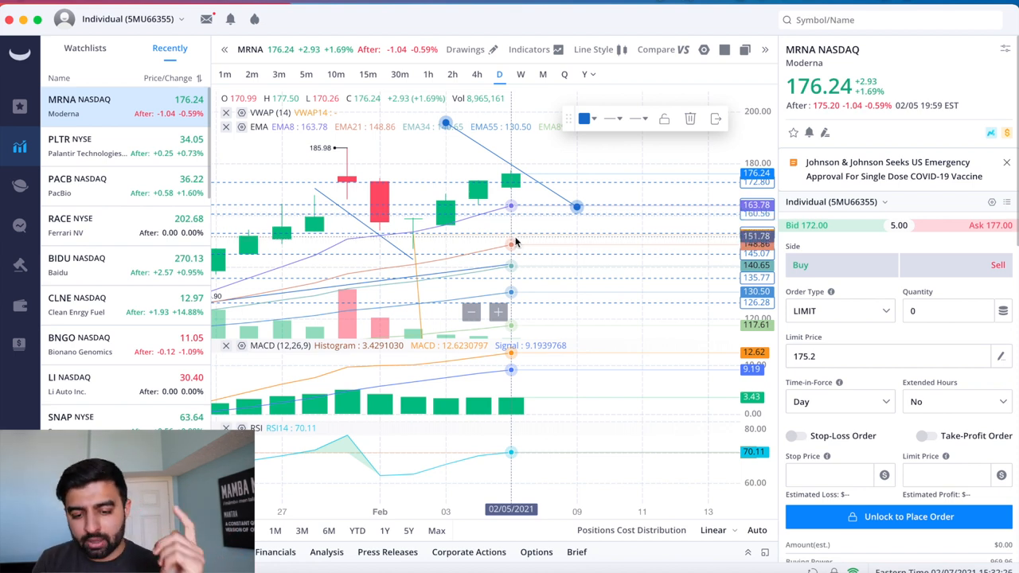
{"action": "mouse_move", "coordinate": [510, 203]}
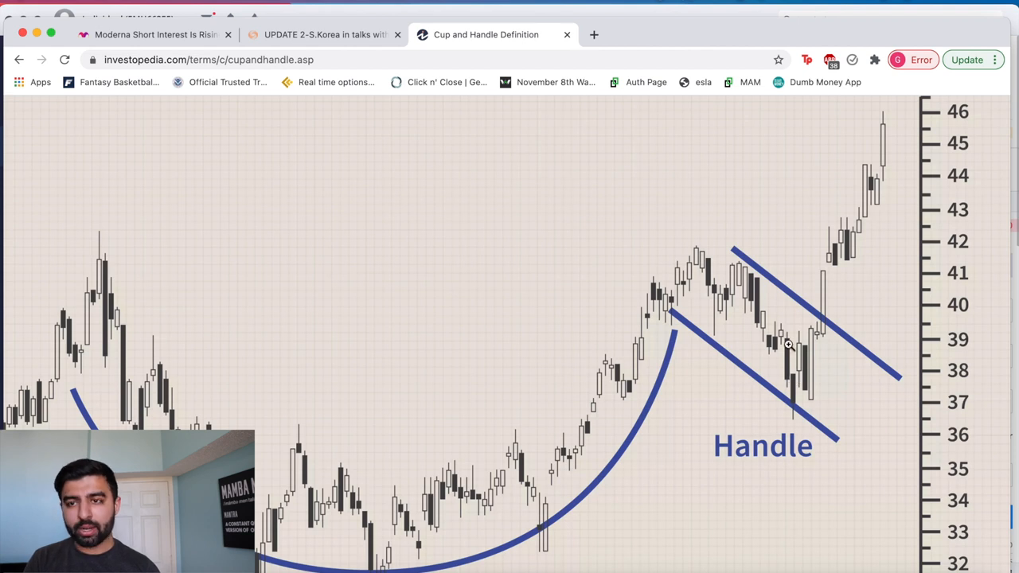
{"action": "mouse_move", "coordinate": [750, 359]}
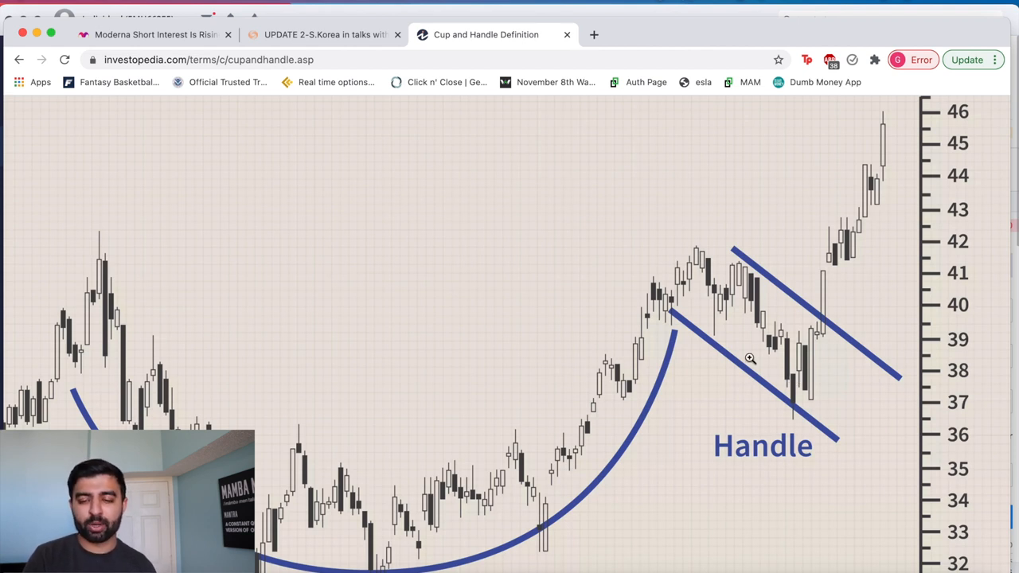